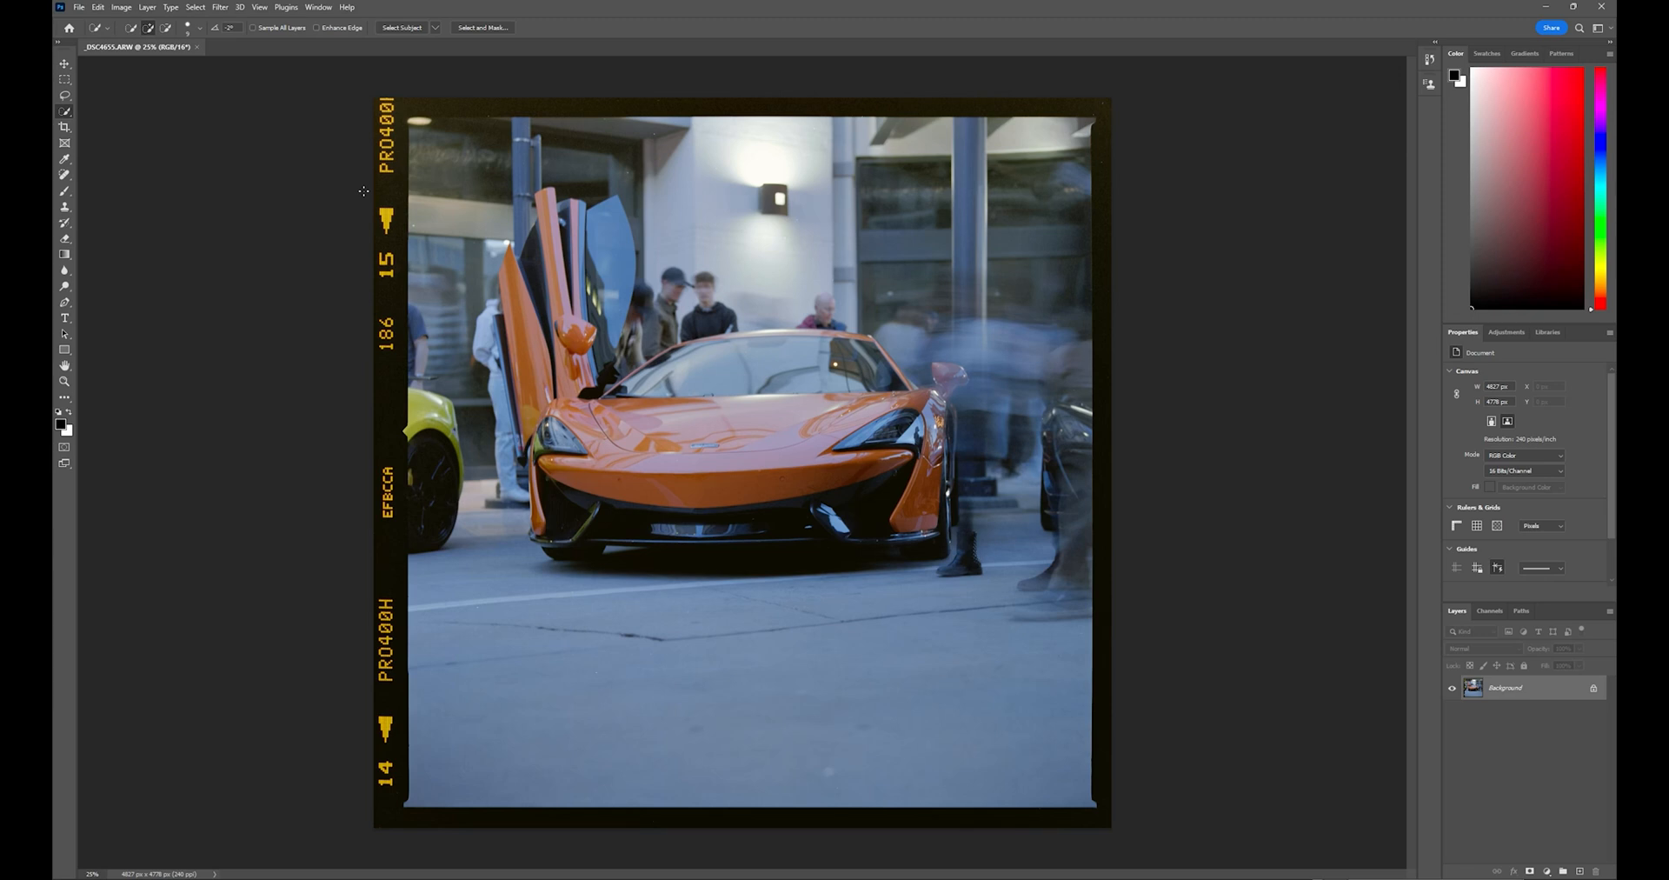
mouse_move(241, 343)
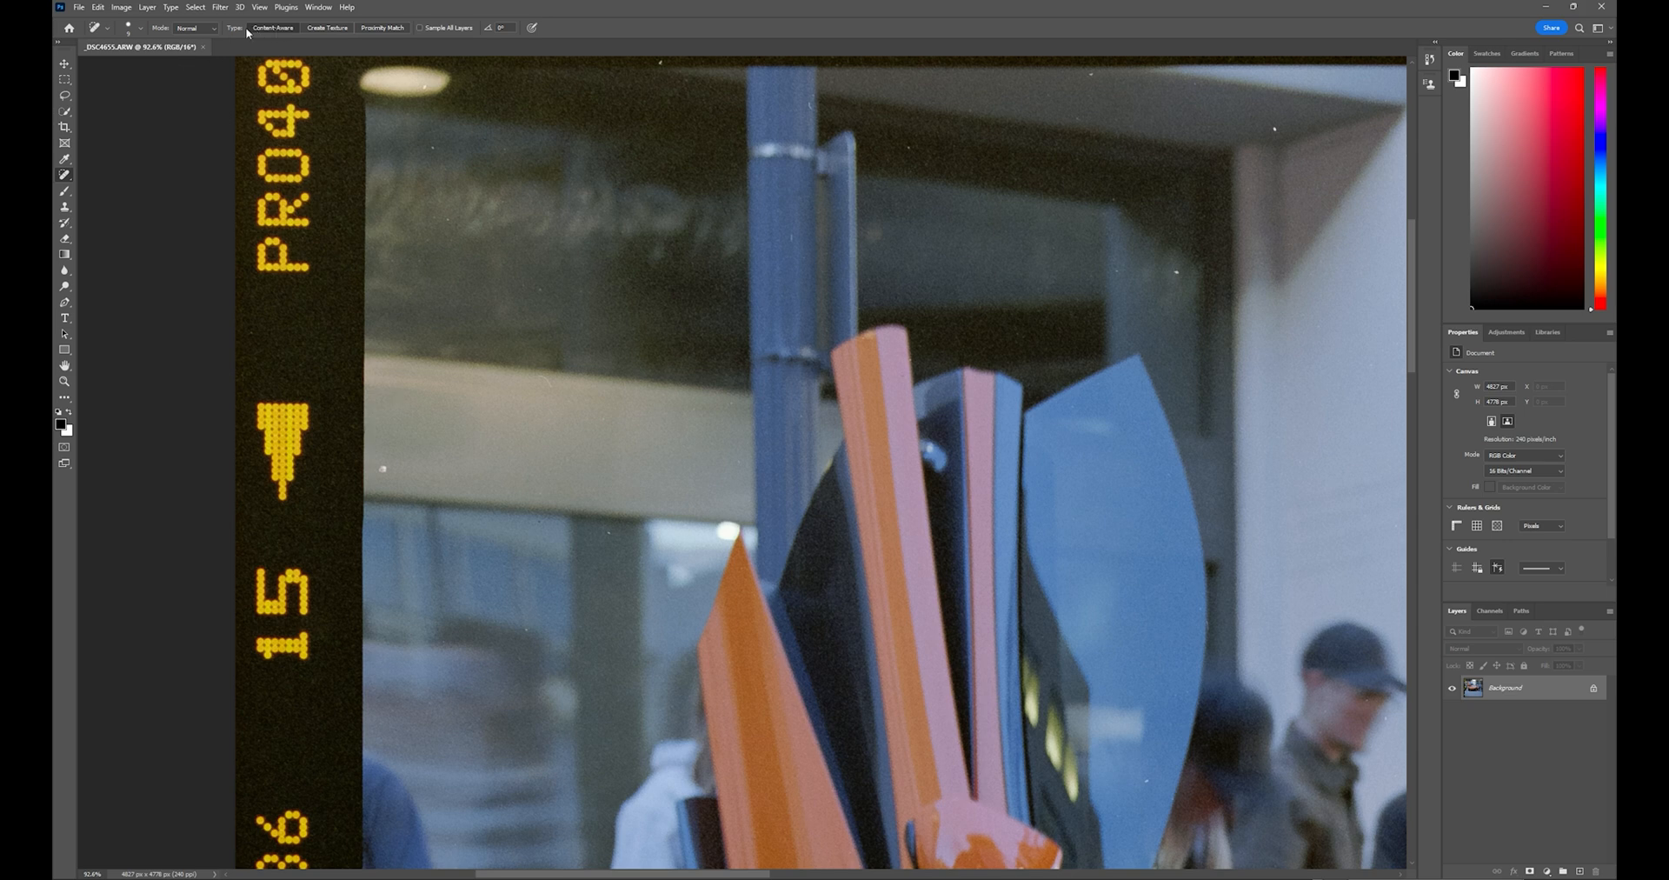
mouse_move(378, 27)
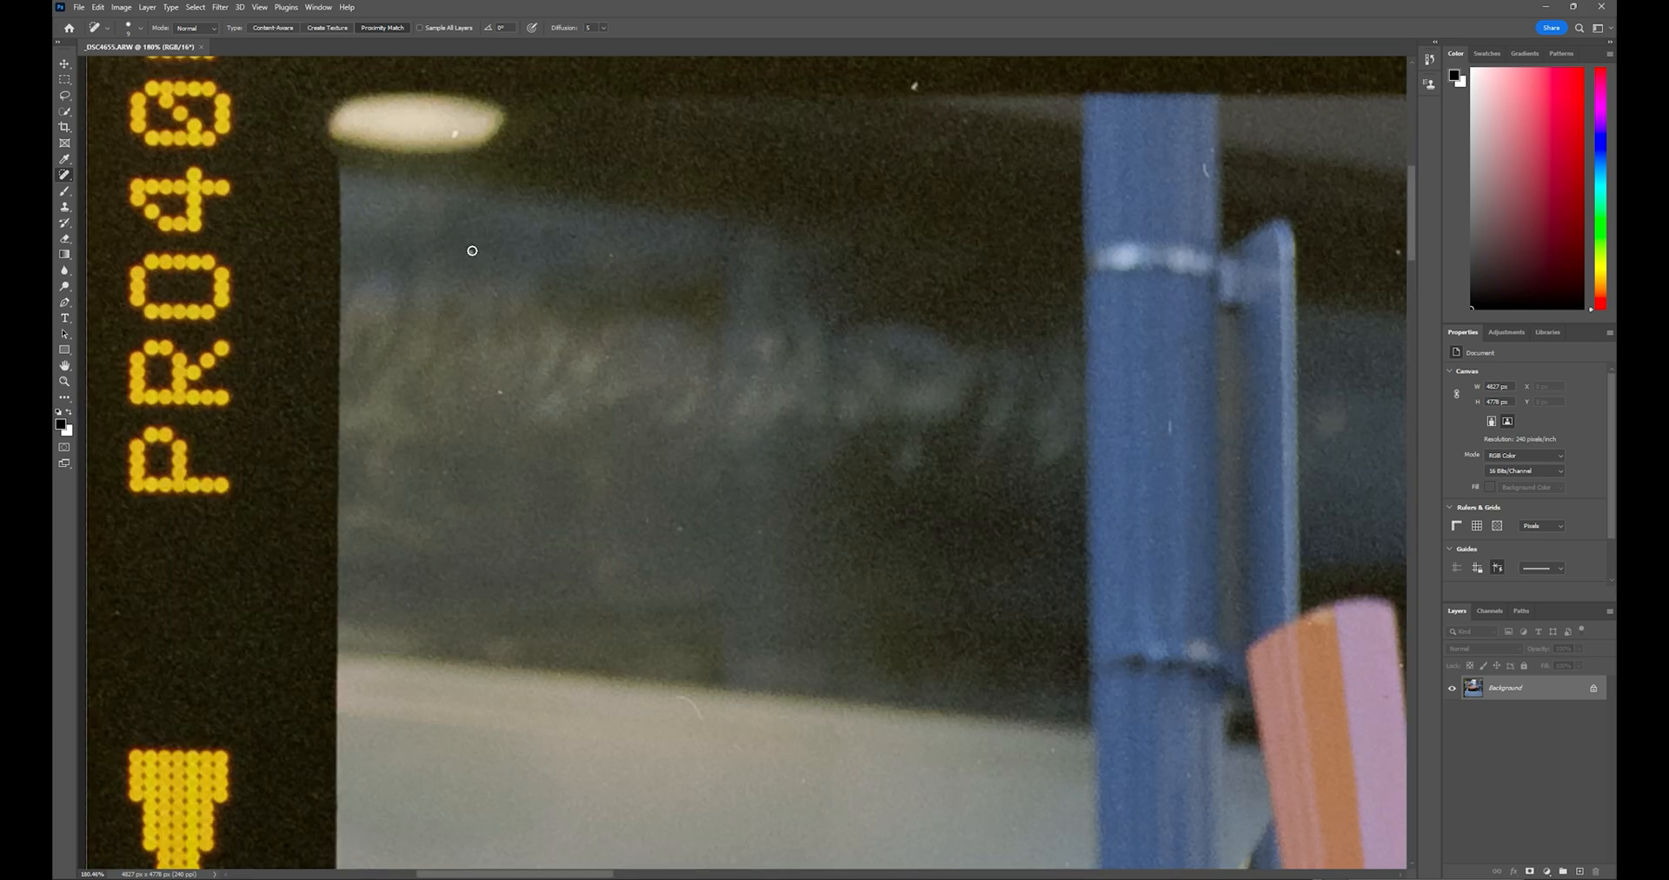
mouse_move(528, 412)
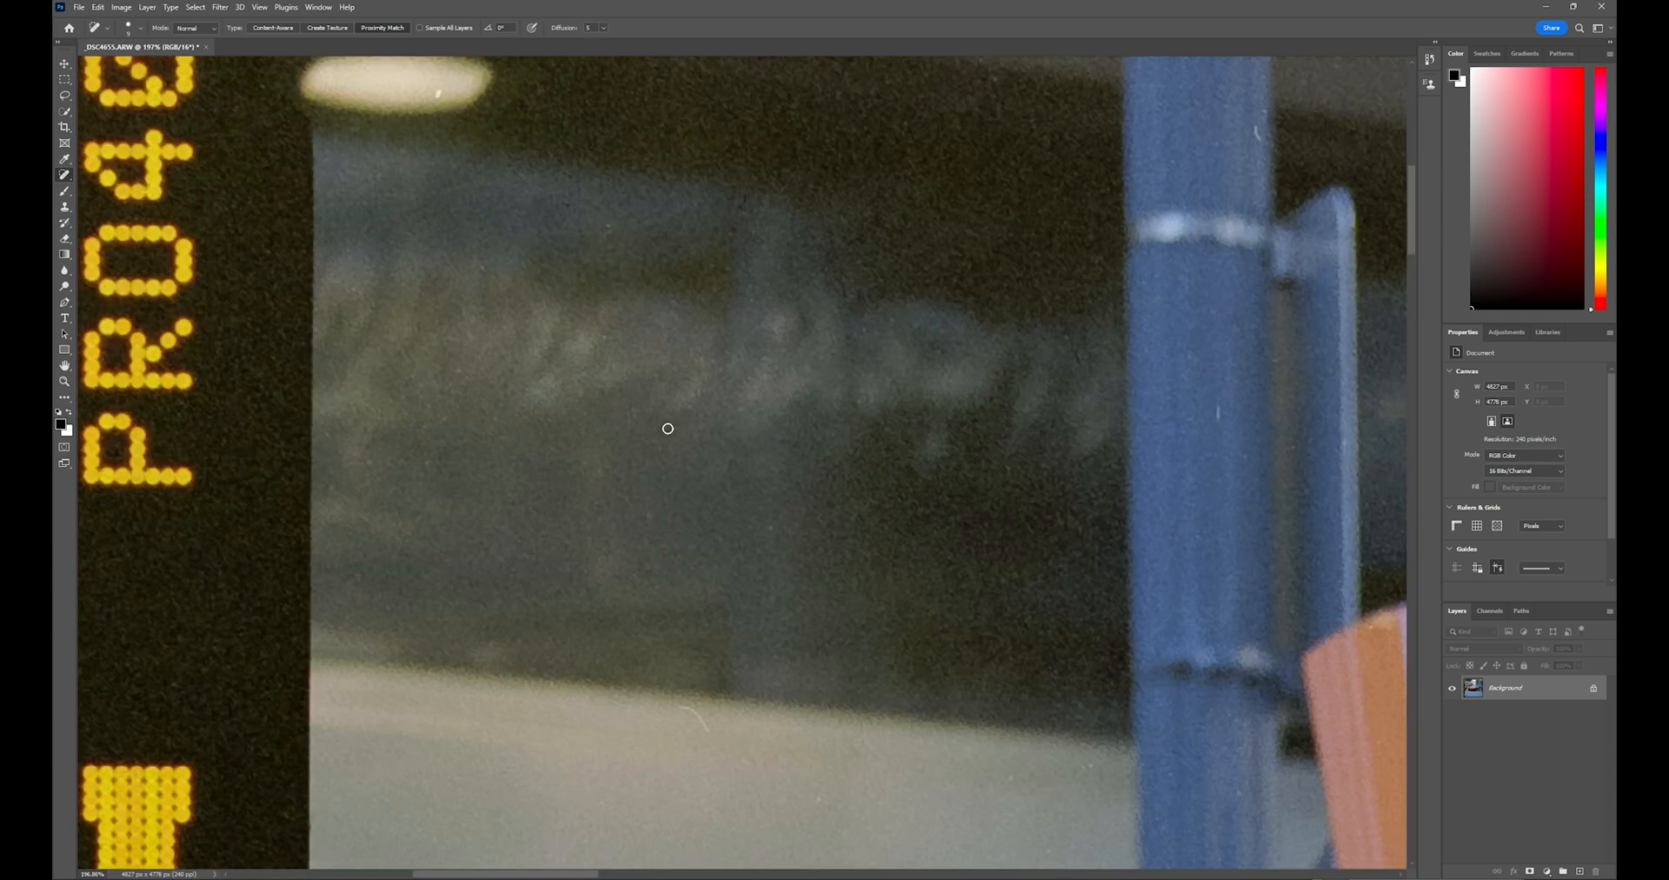
mouse_move(464, 541)
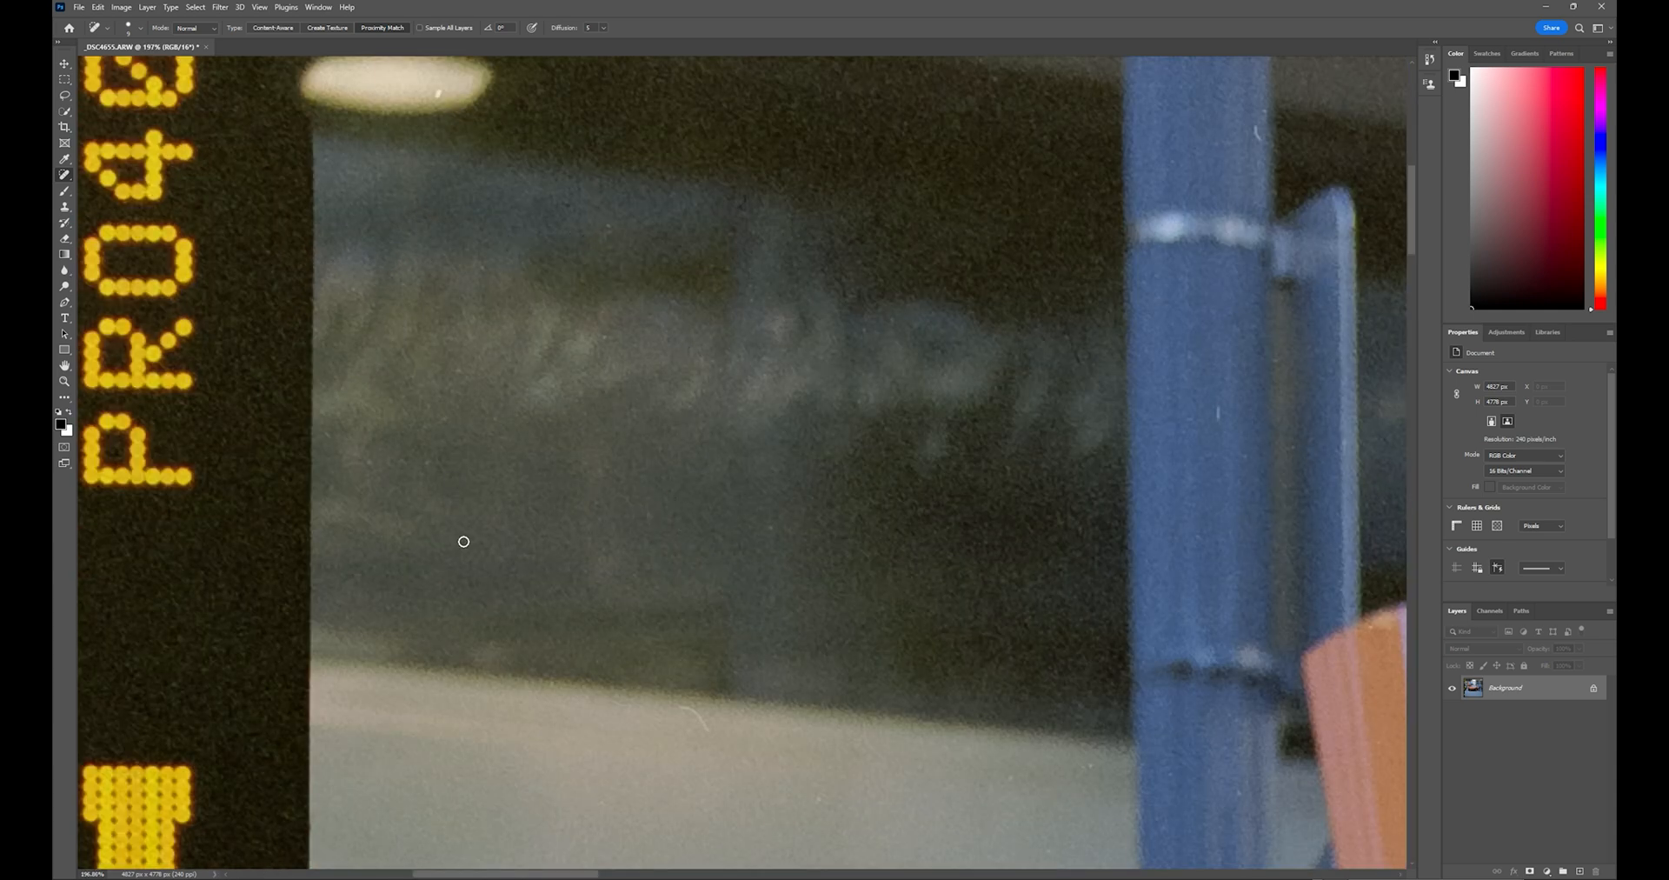
mouse_move(688, 224)
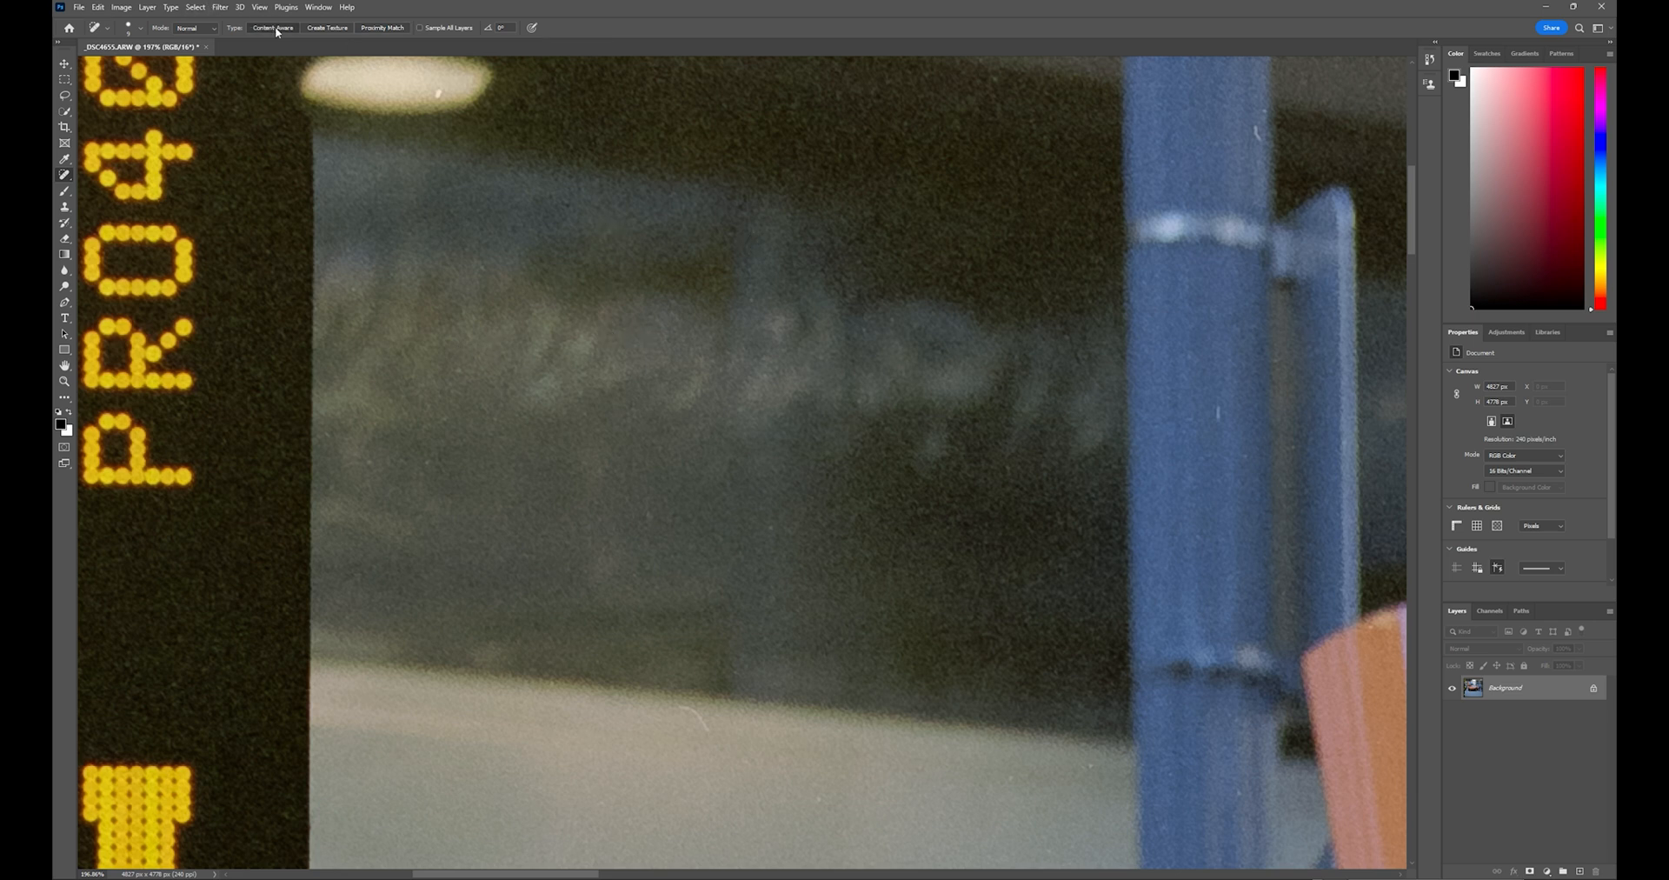
mouse_move(433, 96)
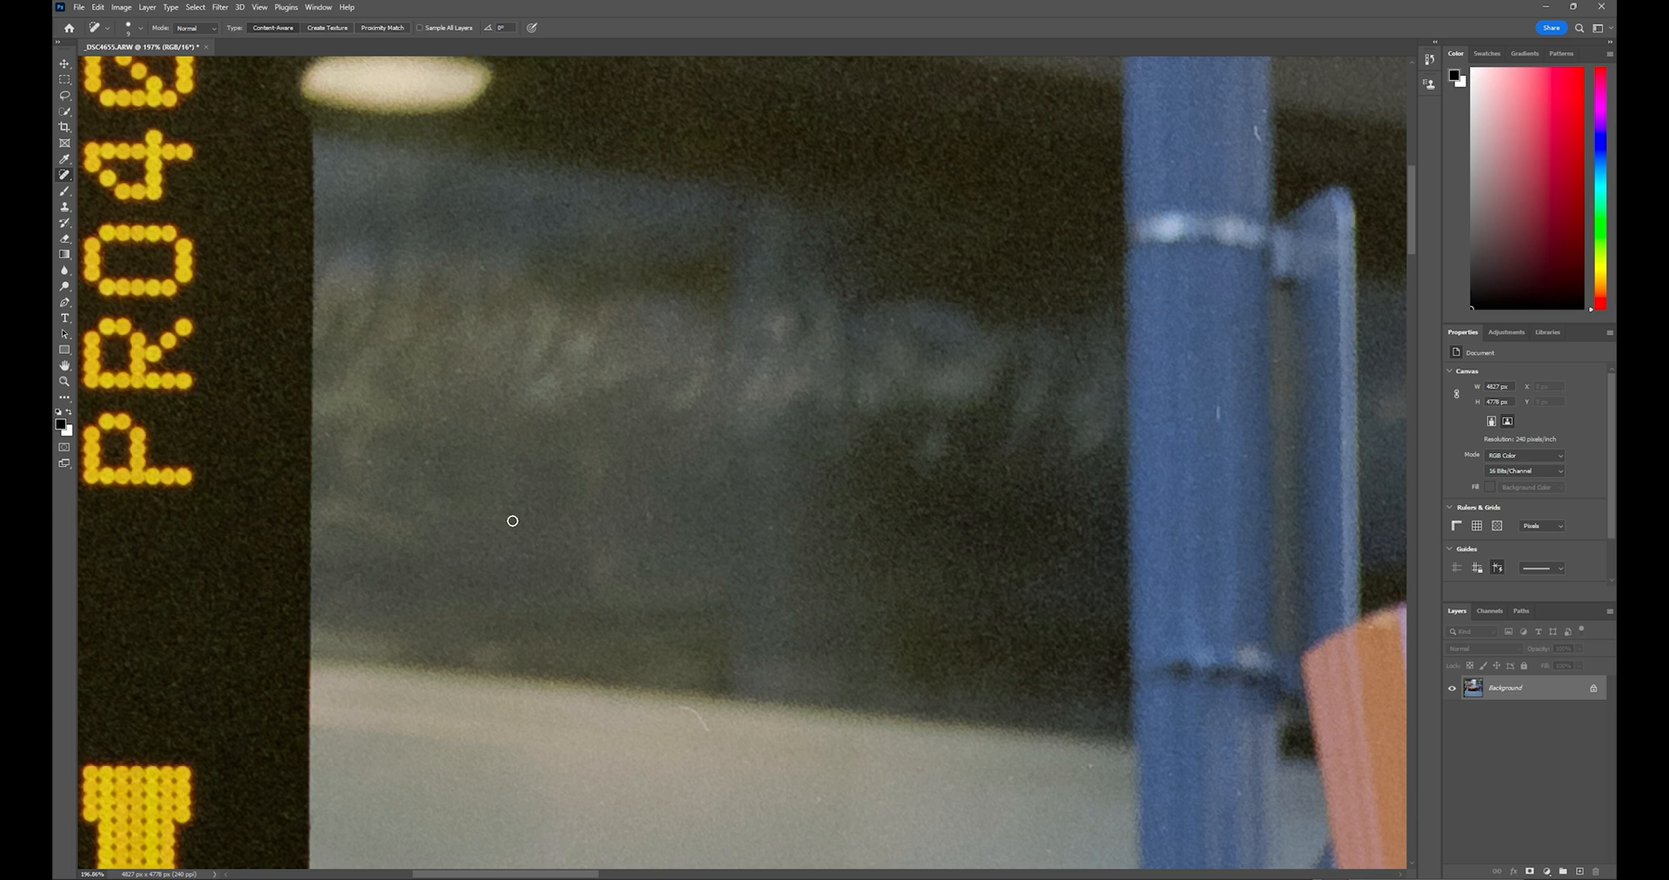
mouse_move(702, 639)
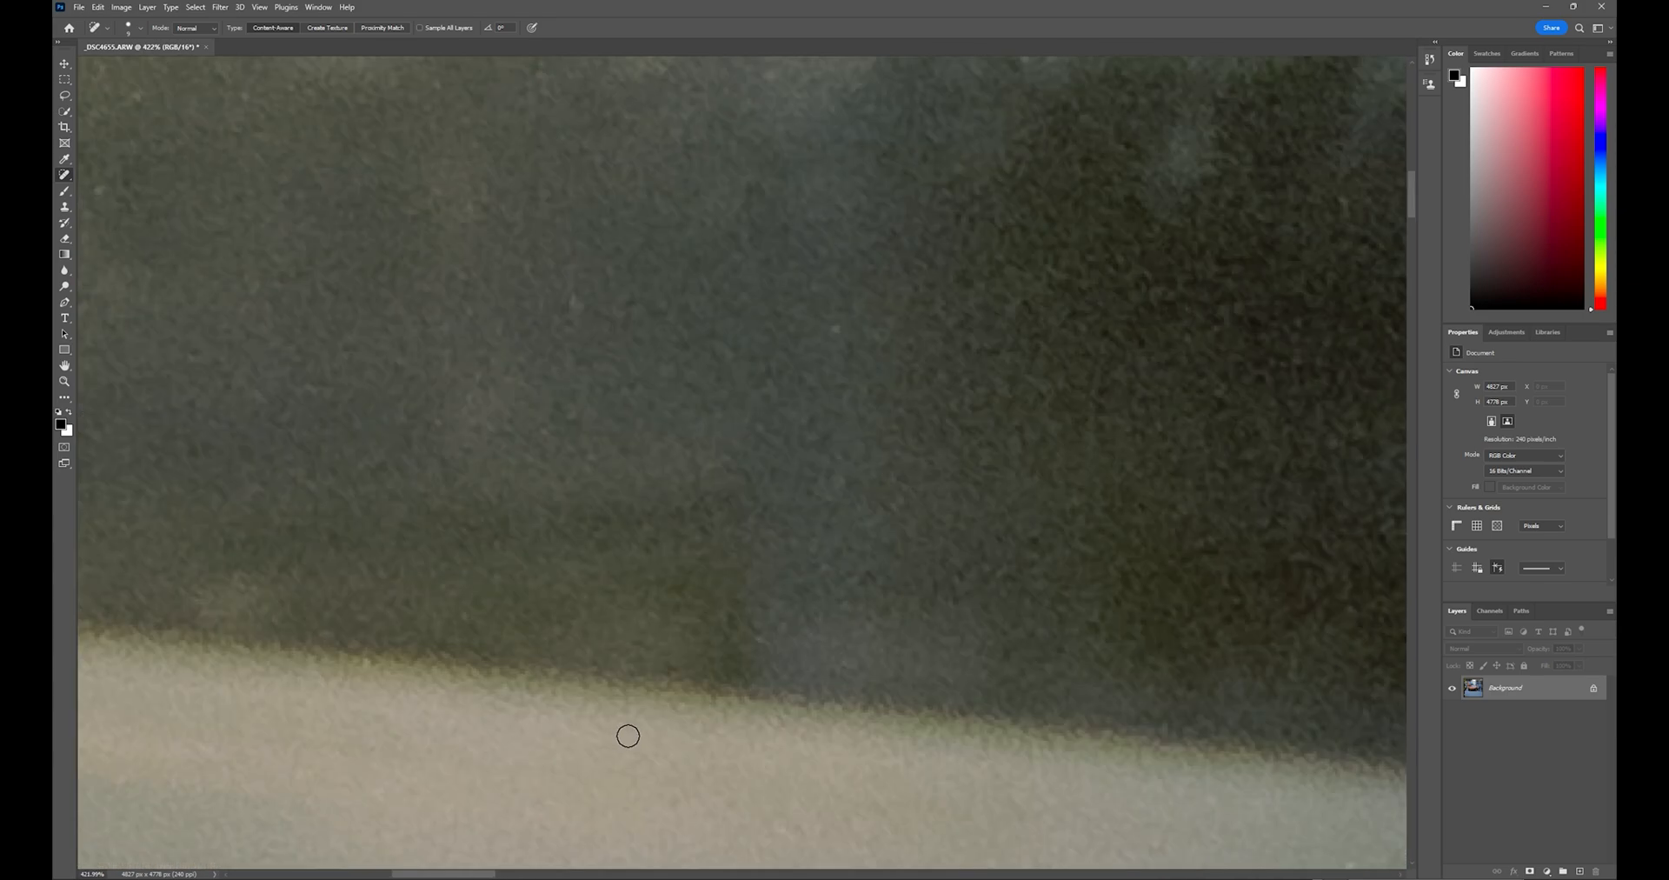
mouse_move(682, 737)
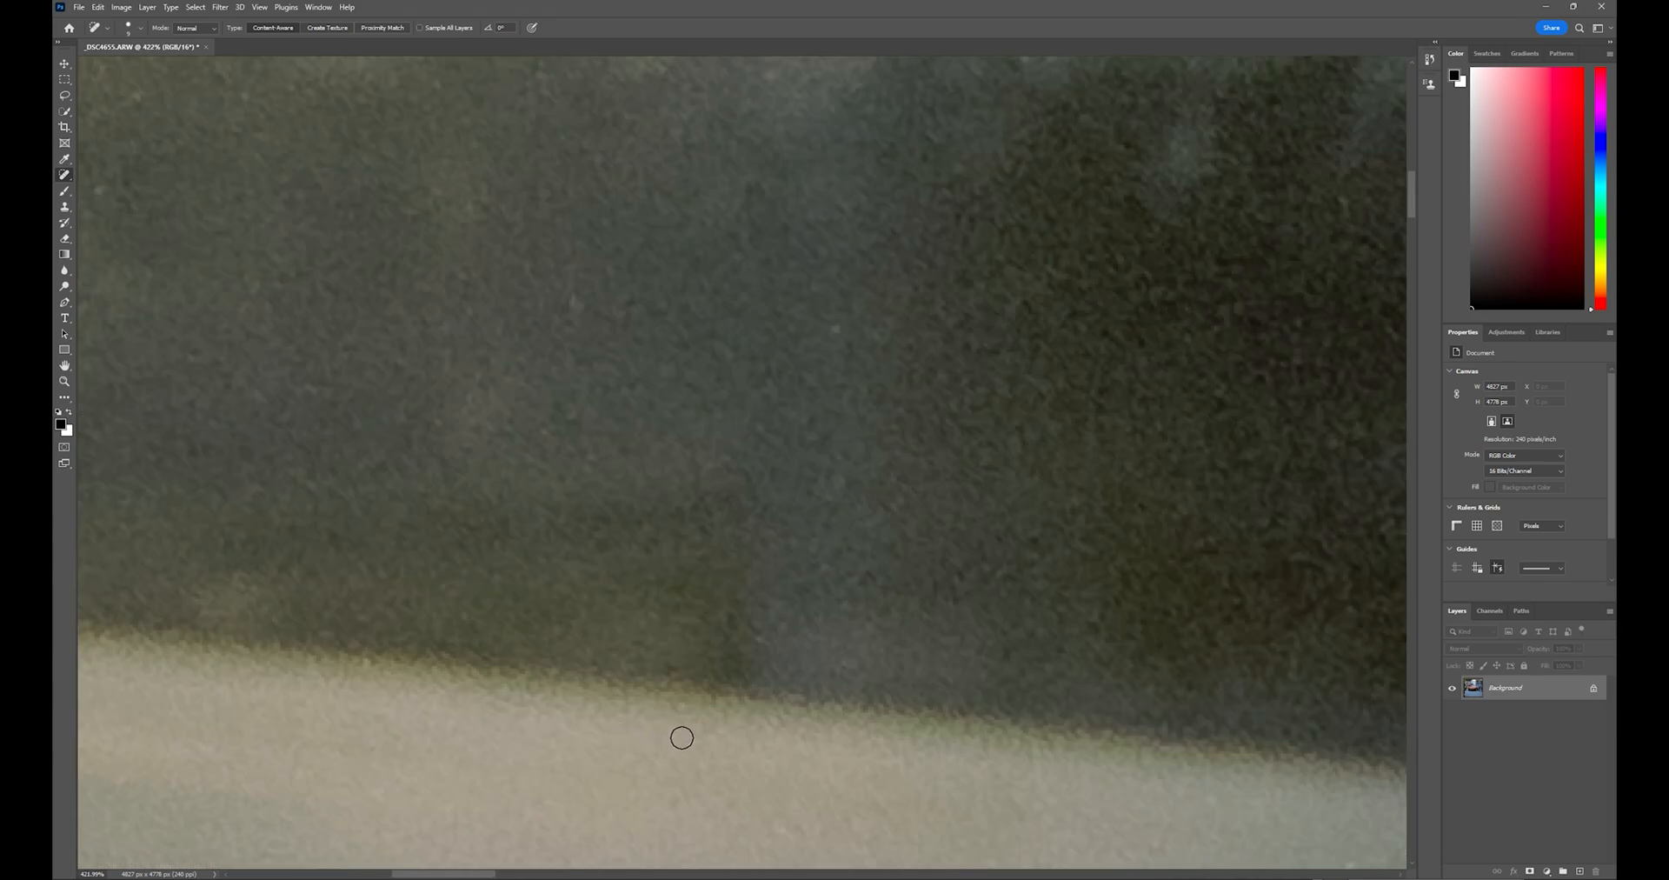
mouse_move(682, 749)
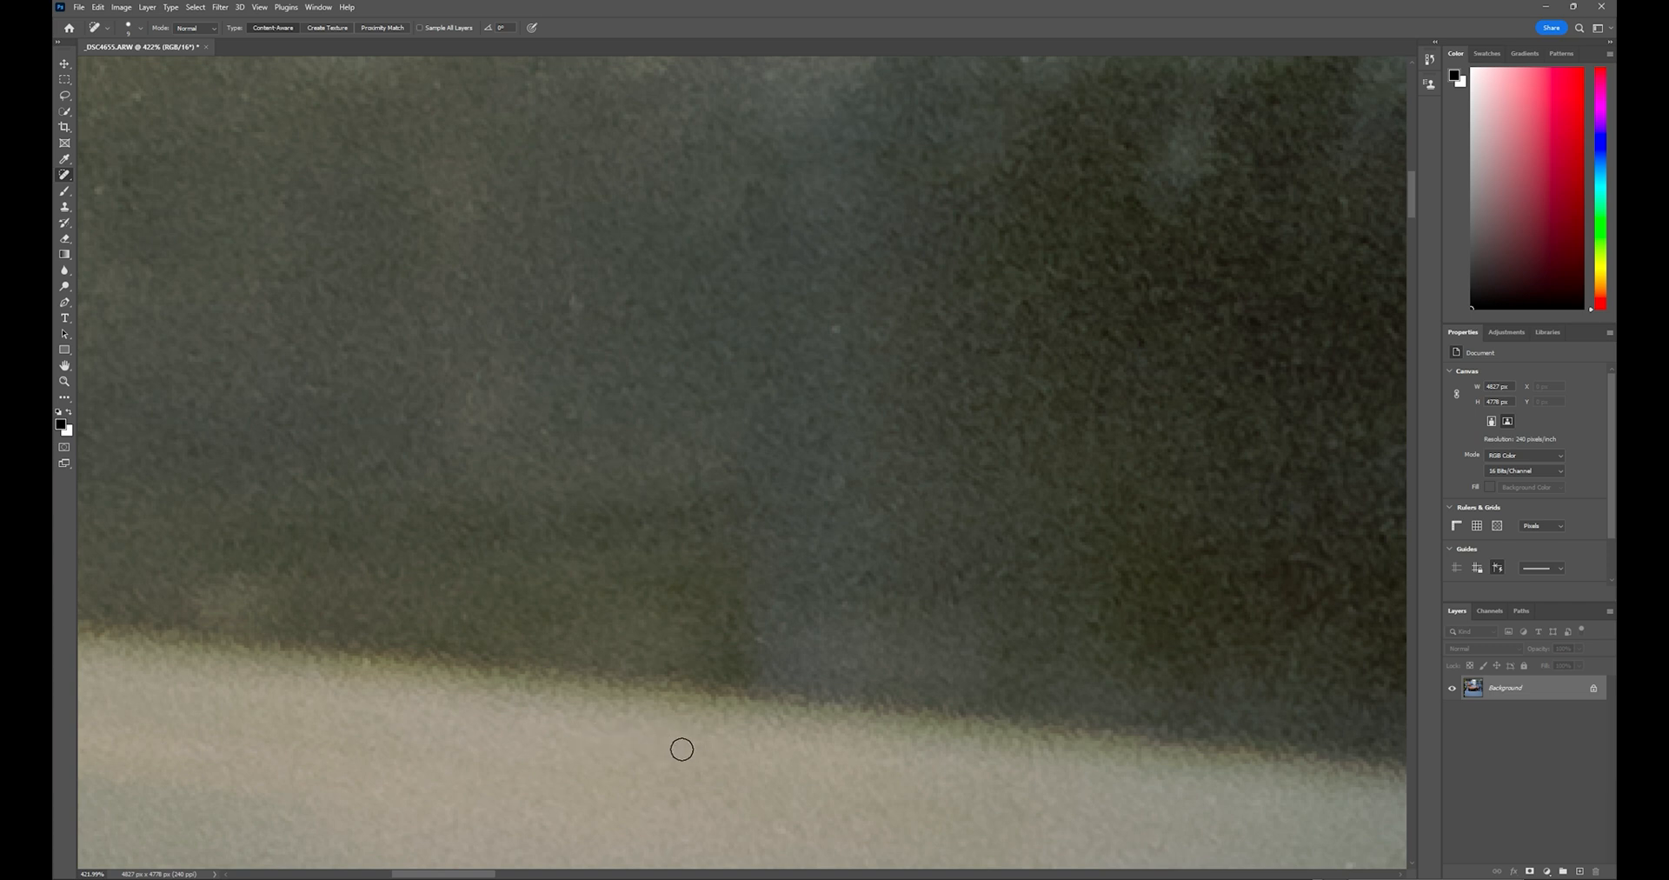
mouse_move(644, 661)
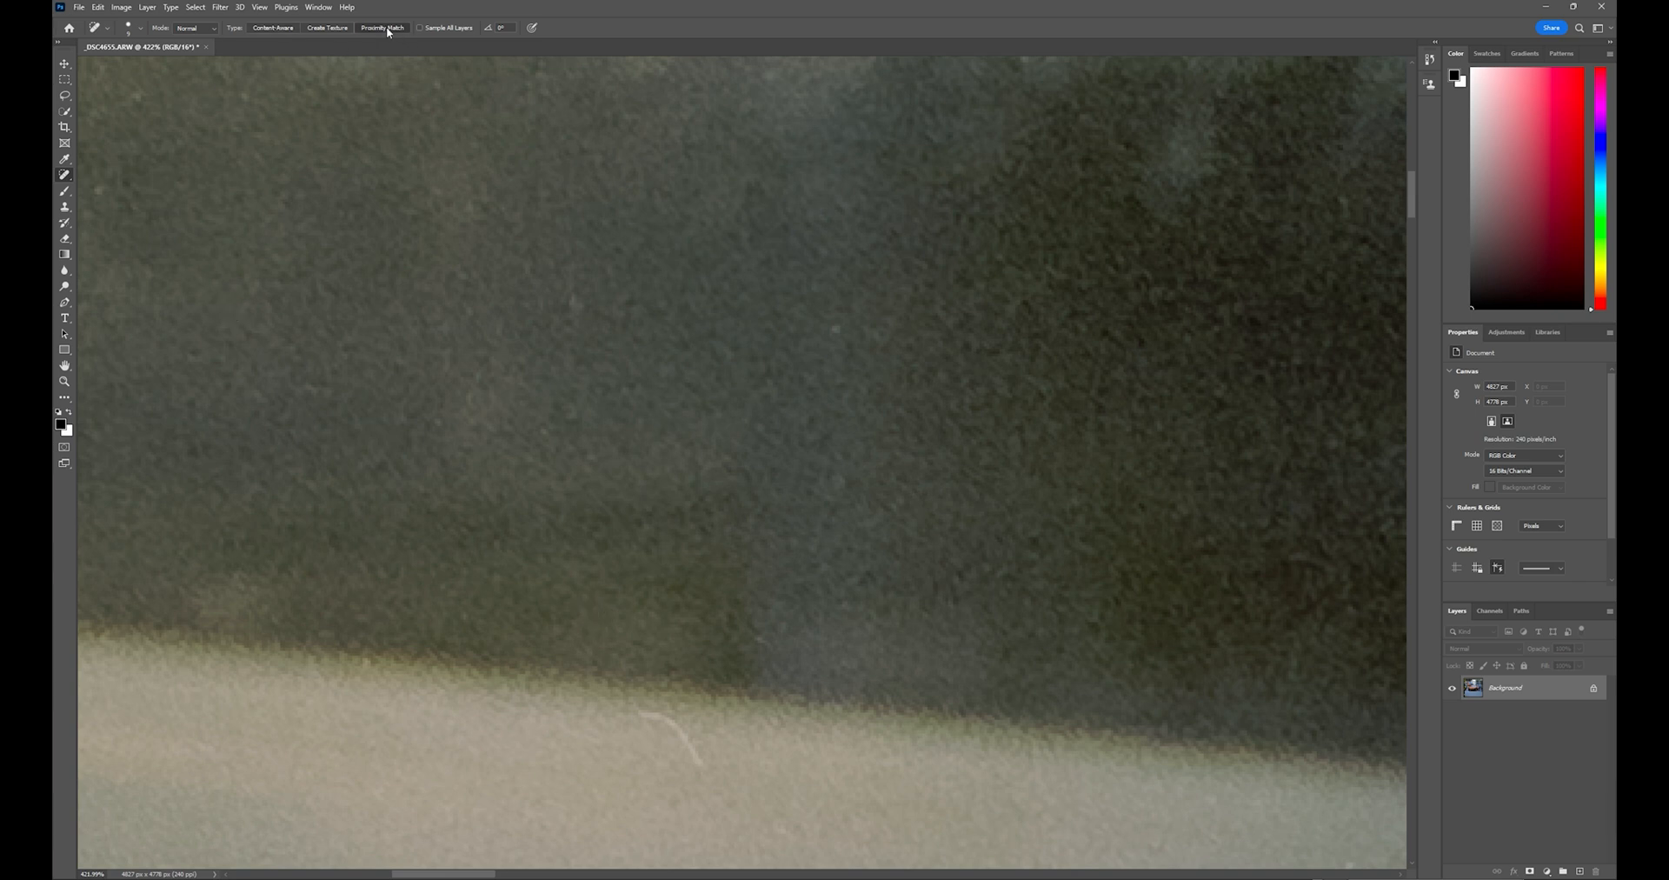
Heal away the curved hair strand along the lower edge of the dark glass.
drag(635, 710, 685, 733)
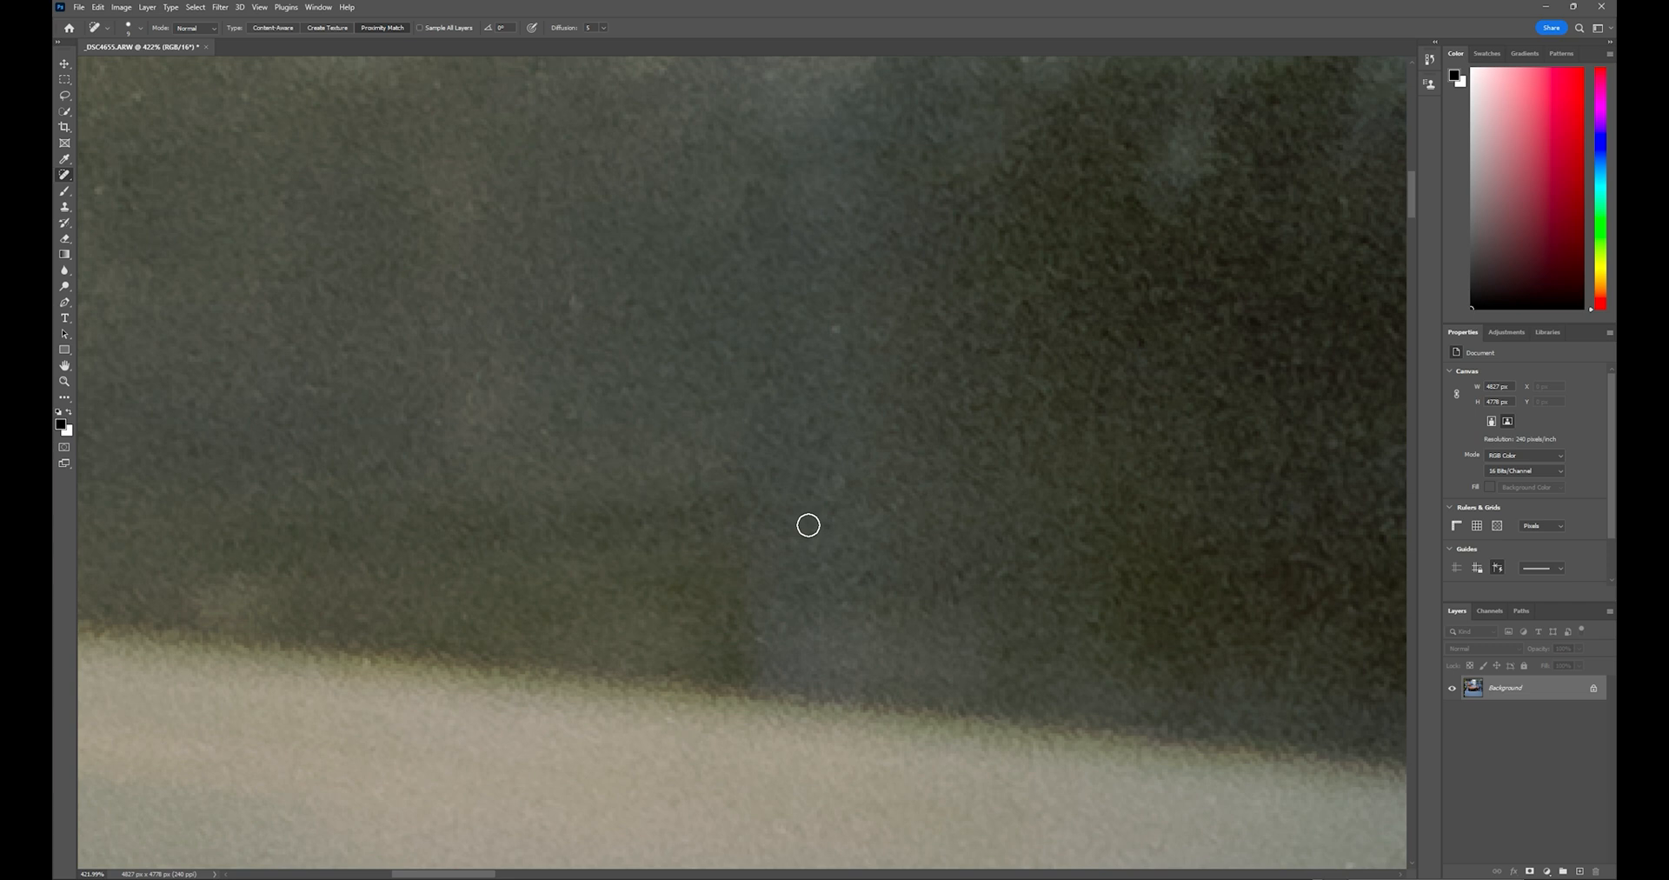
mouse_move(809, 520)
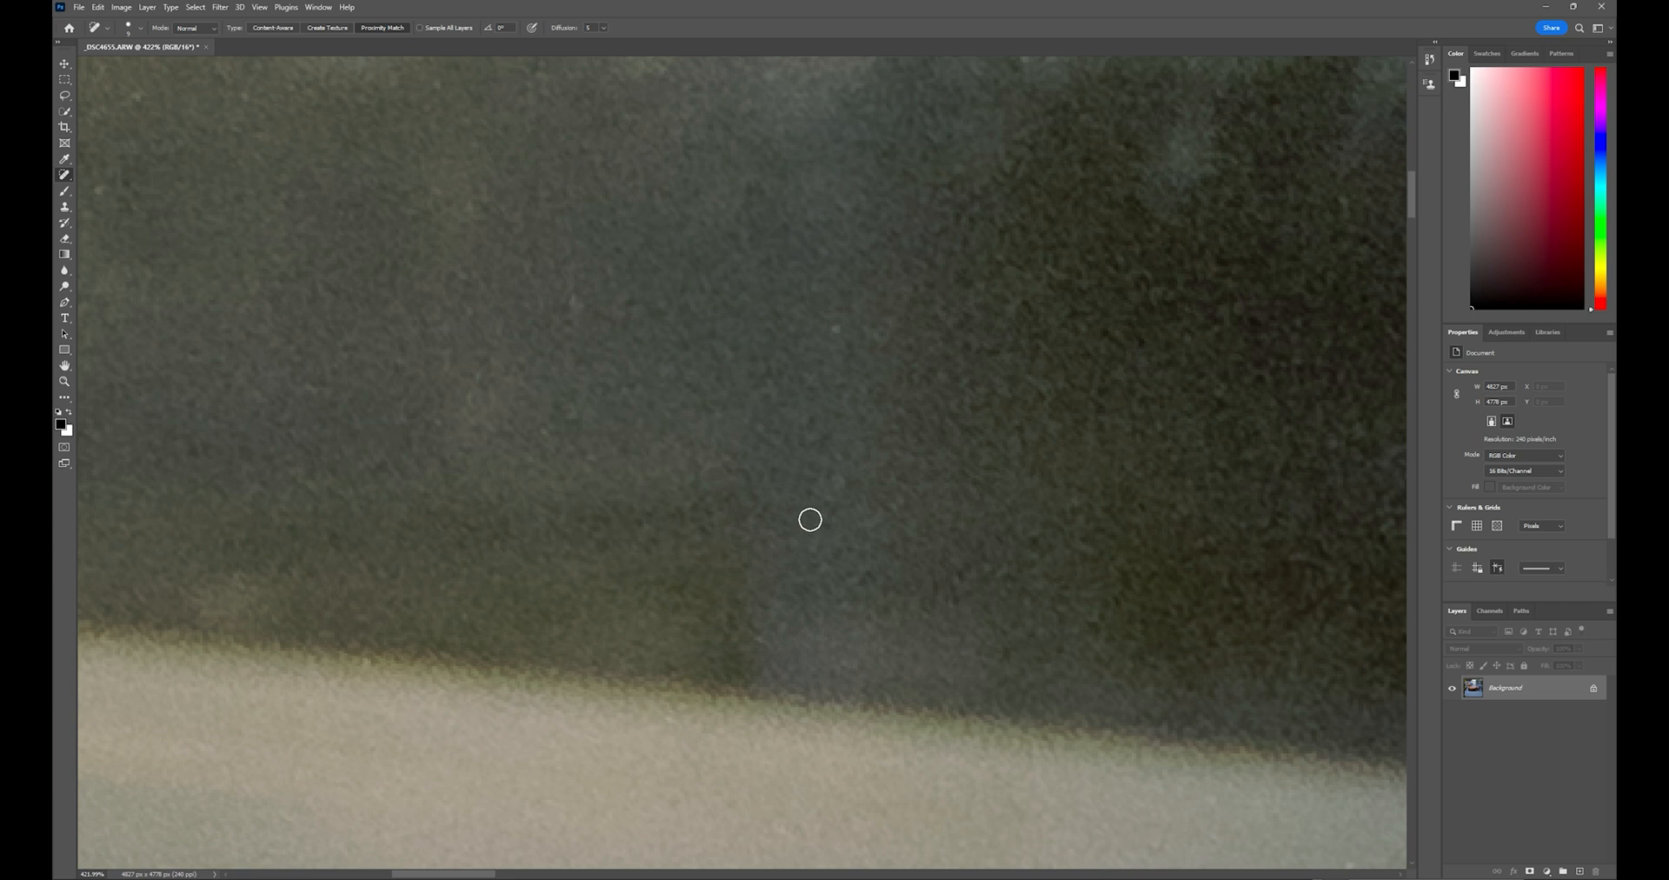
mouse_move(380, 60)
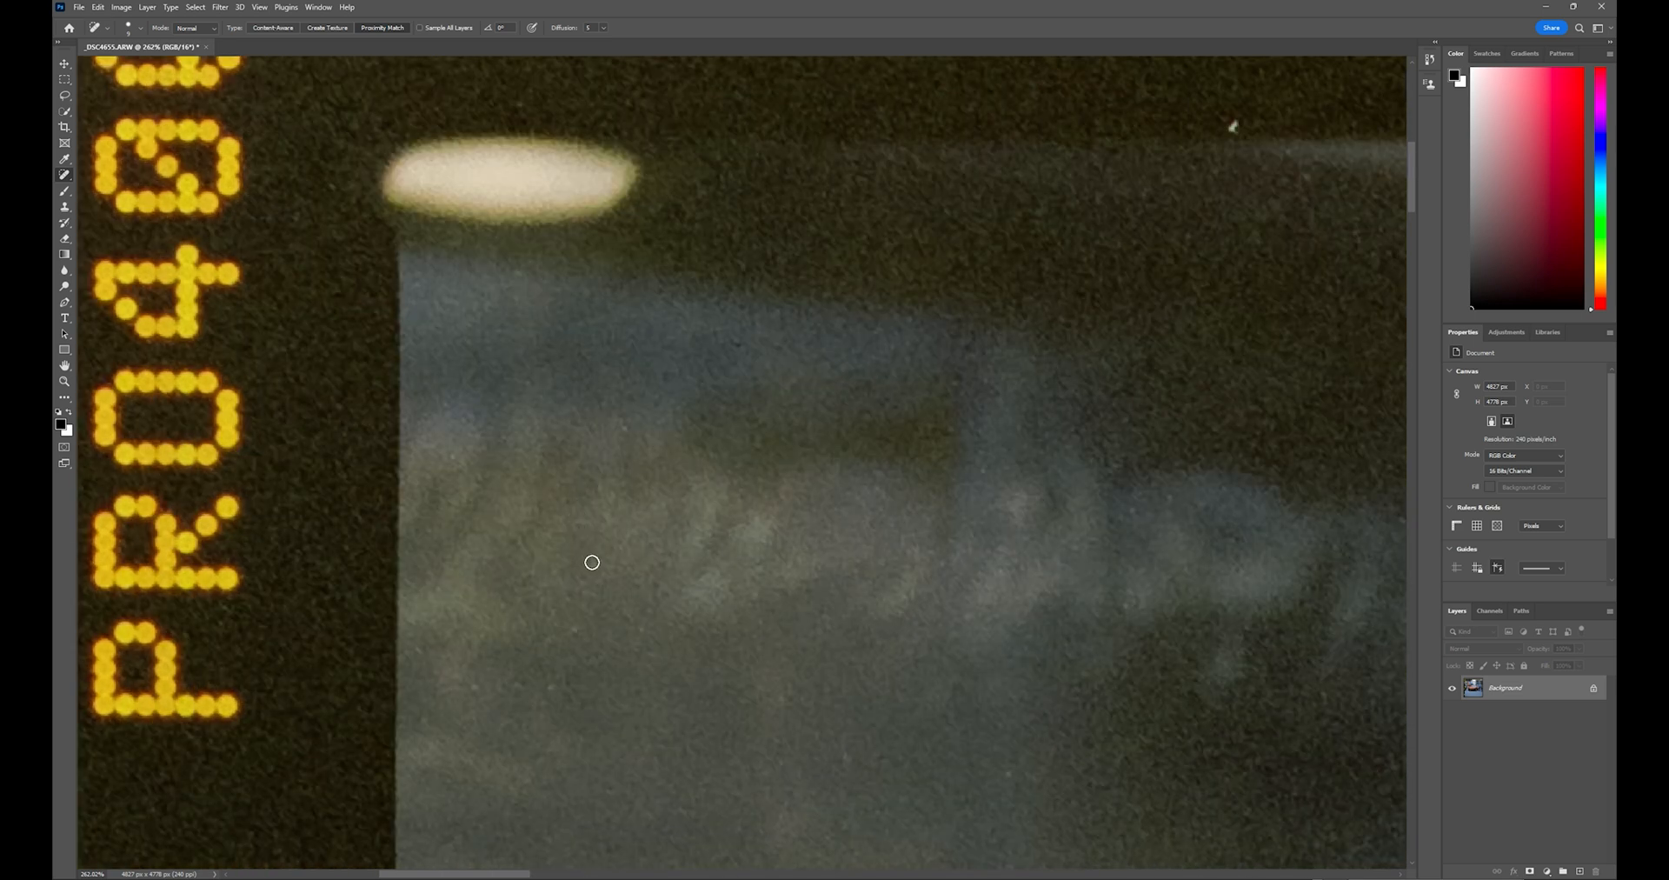
mouse_move(329, 185)
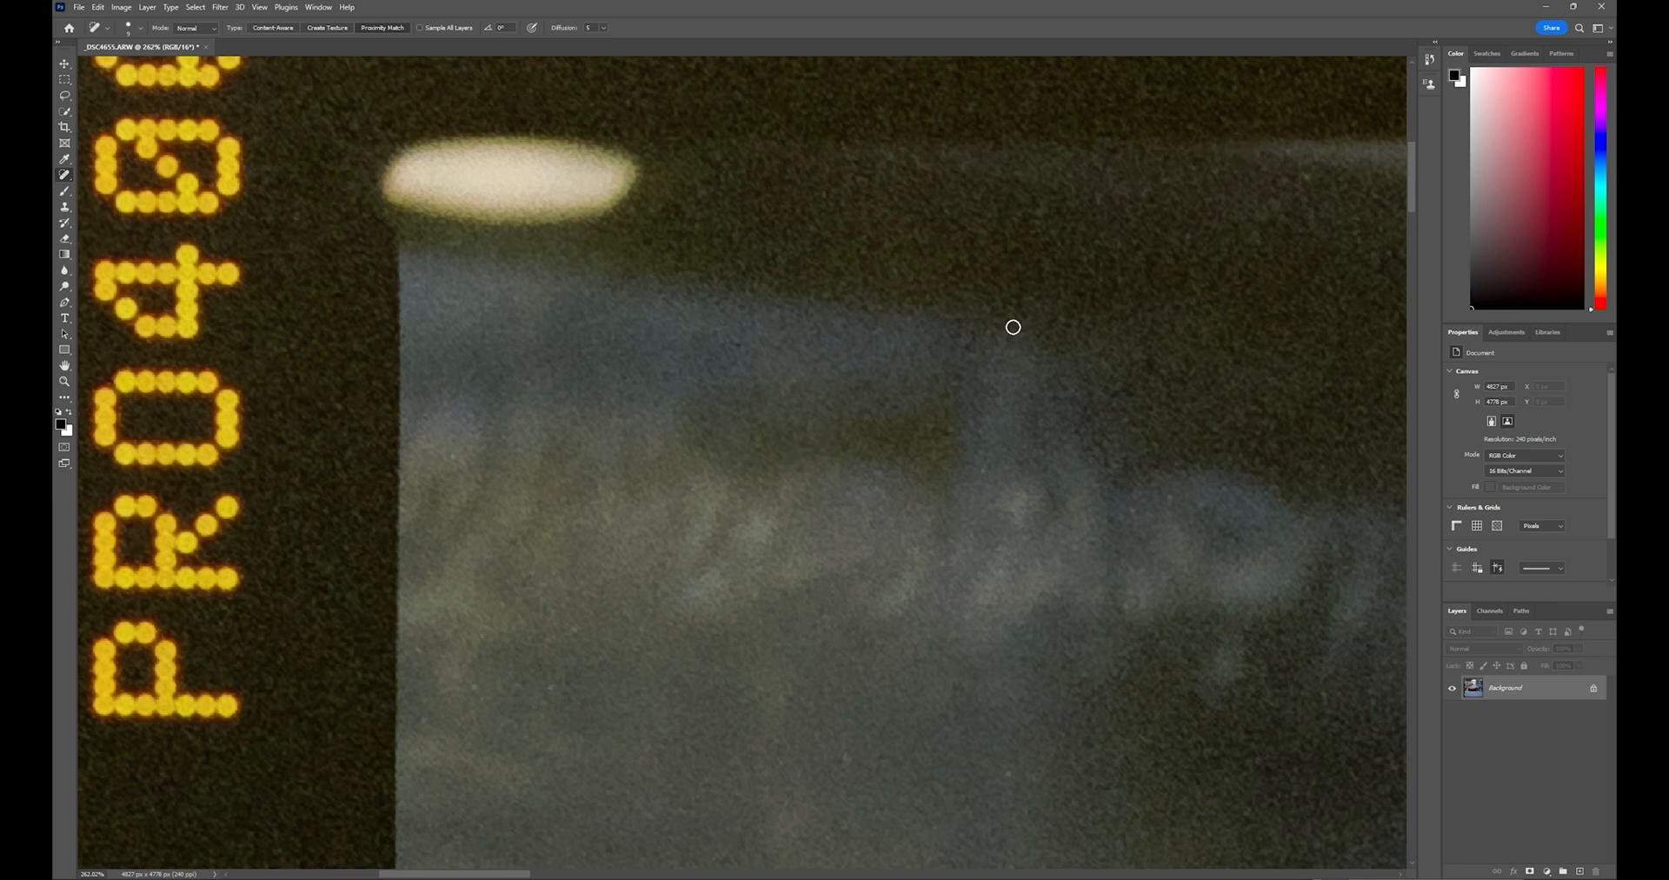
mouse_move(565, 640)
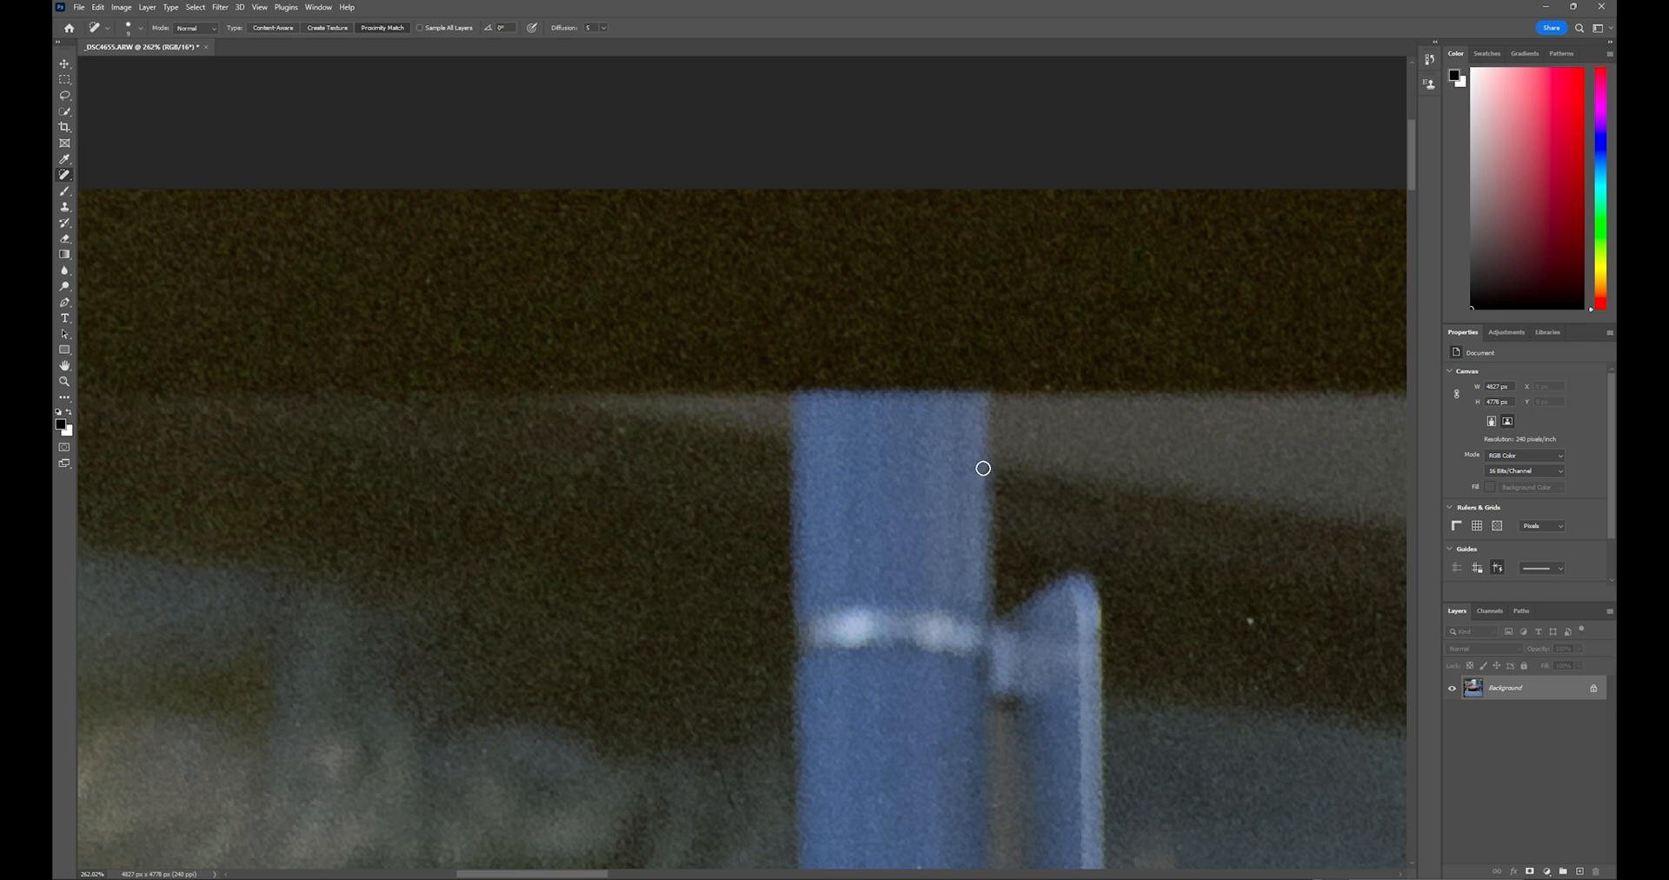
mouse_move(1187, 462)
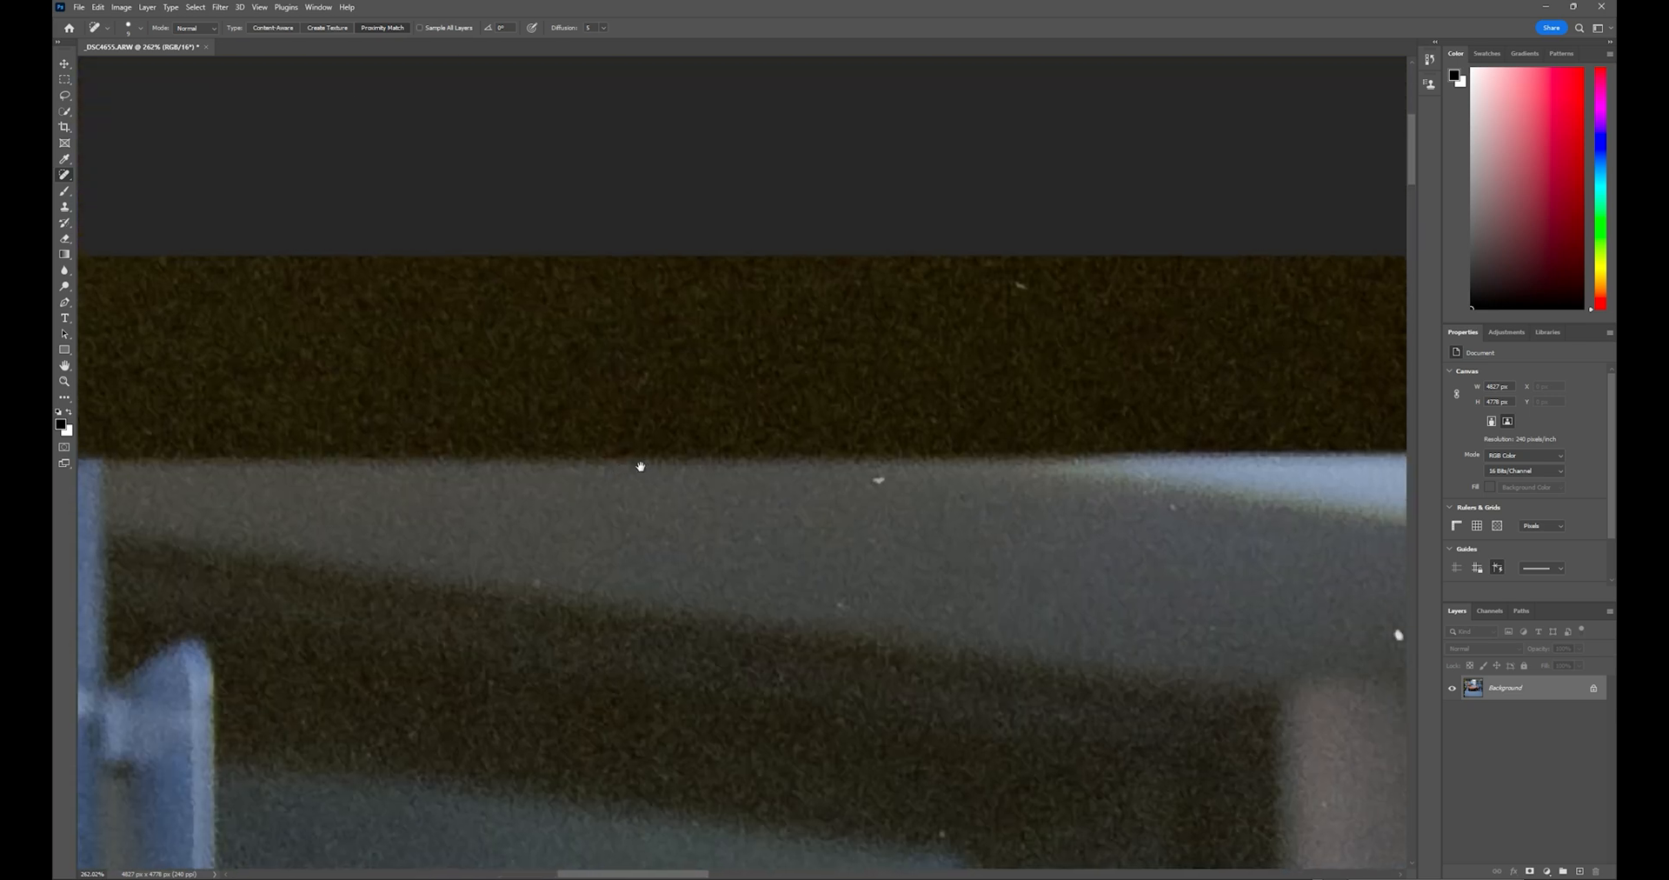
mouse_move(856, 552)
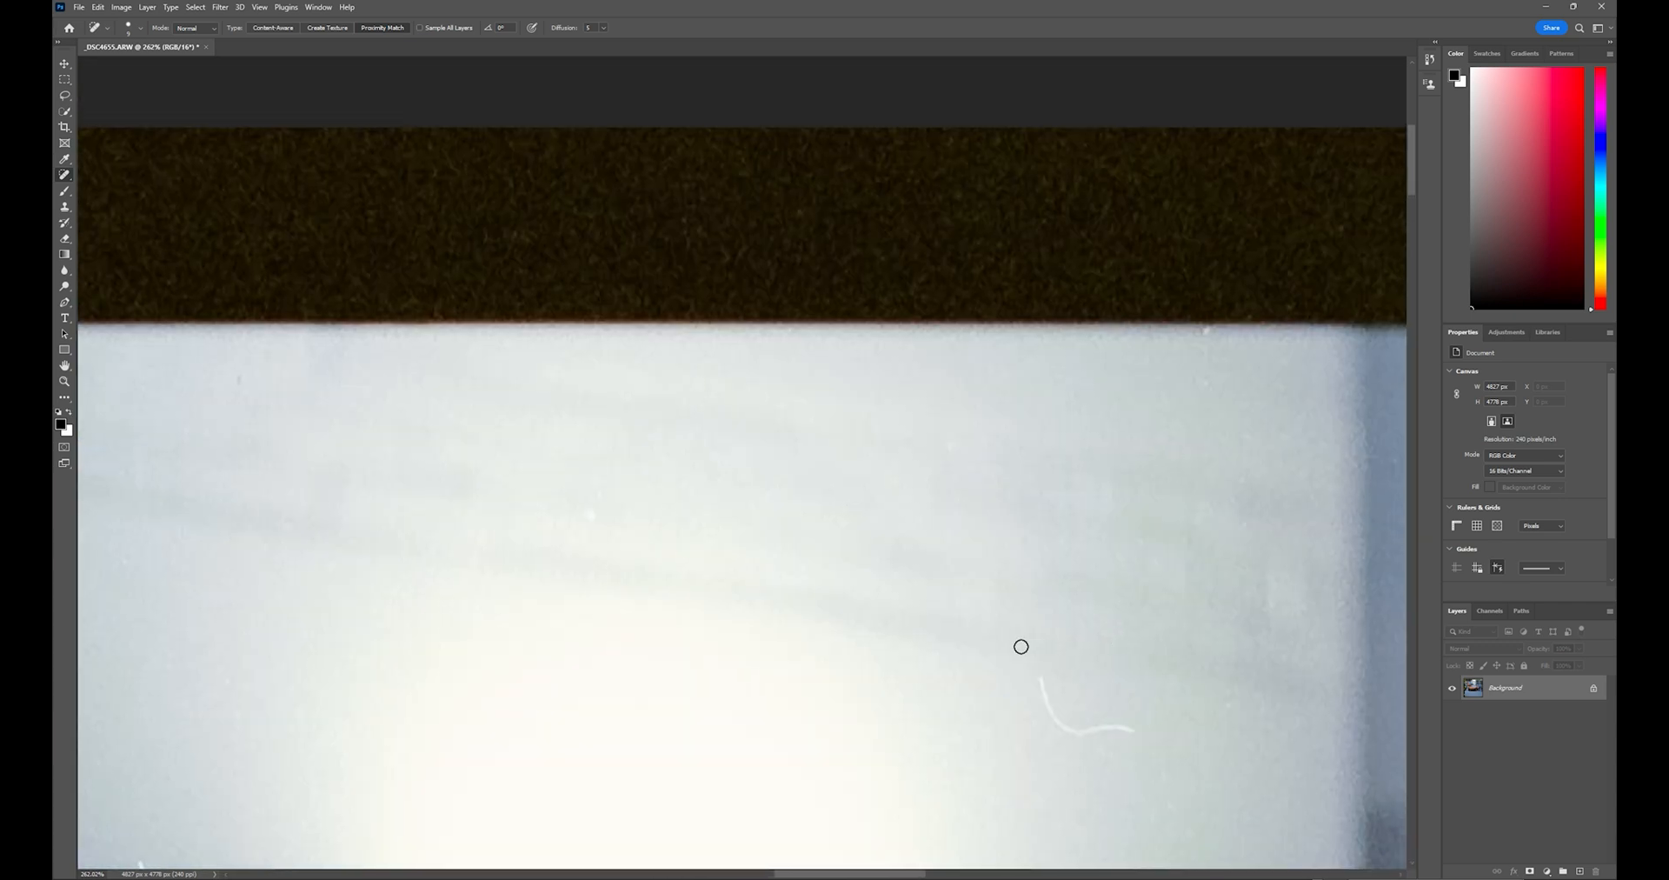
mouse_move(1018, 686)
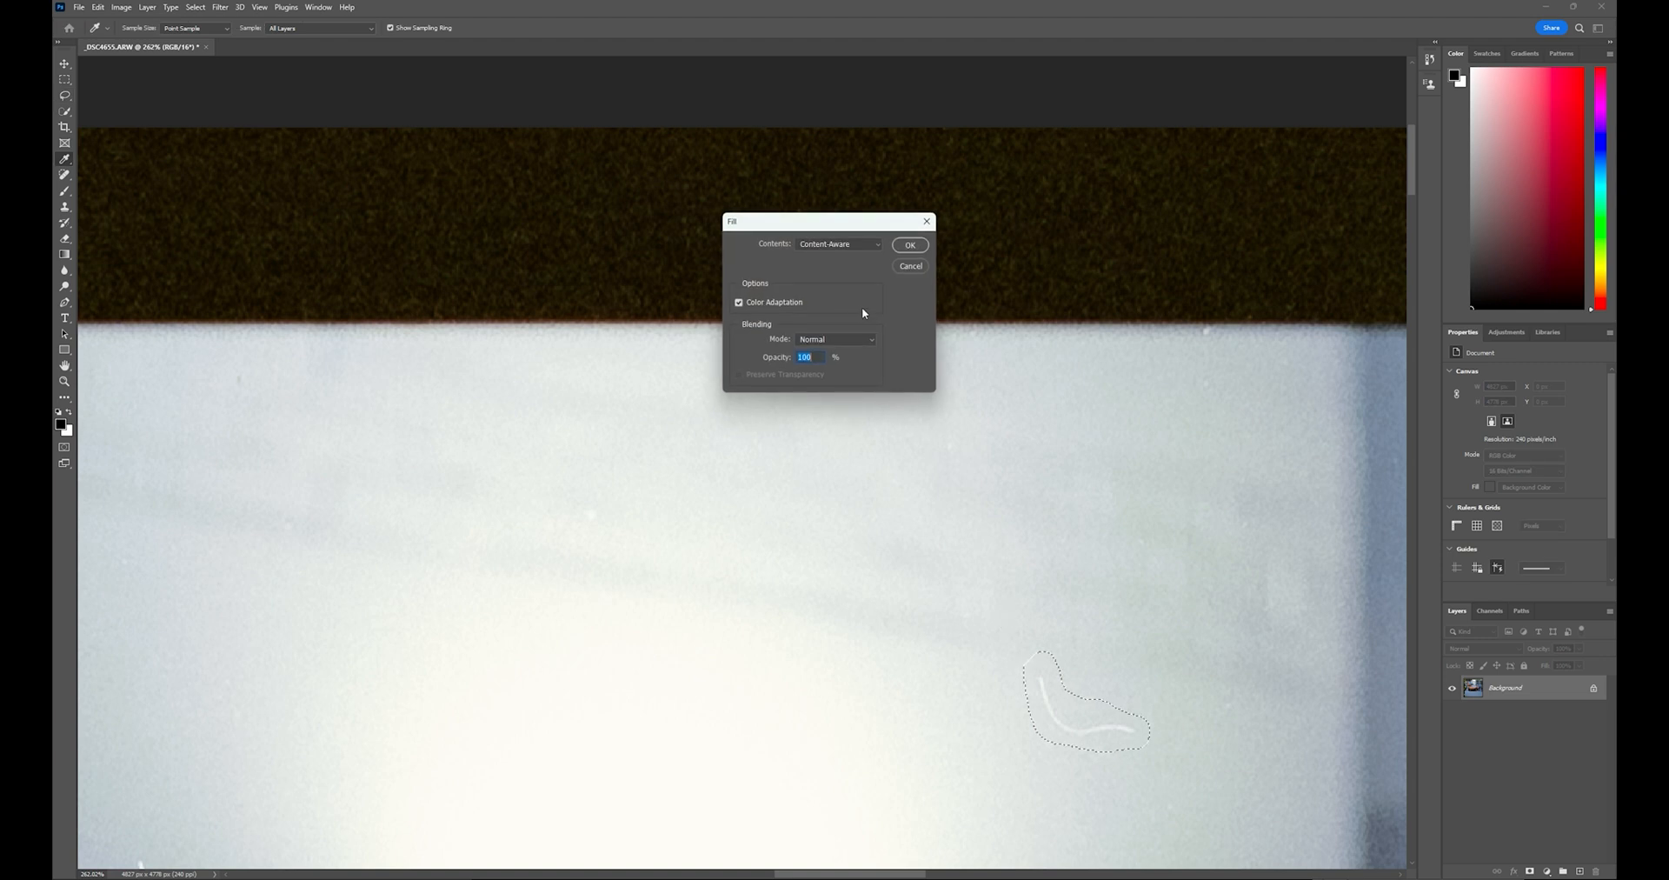
Content-aware fill the lassoed hair and dust speck on the pale wall below the border.
click(838, 244)
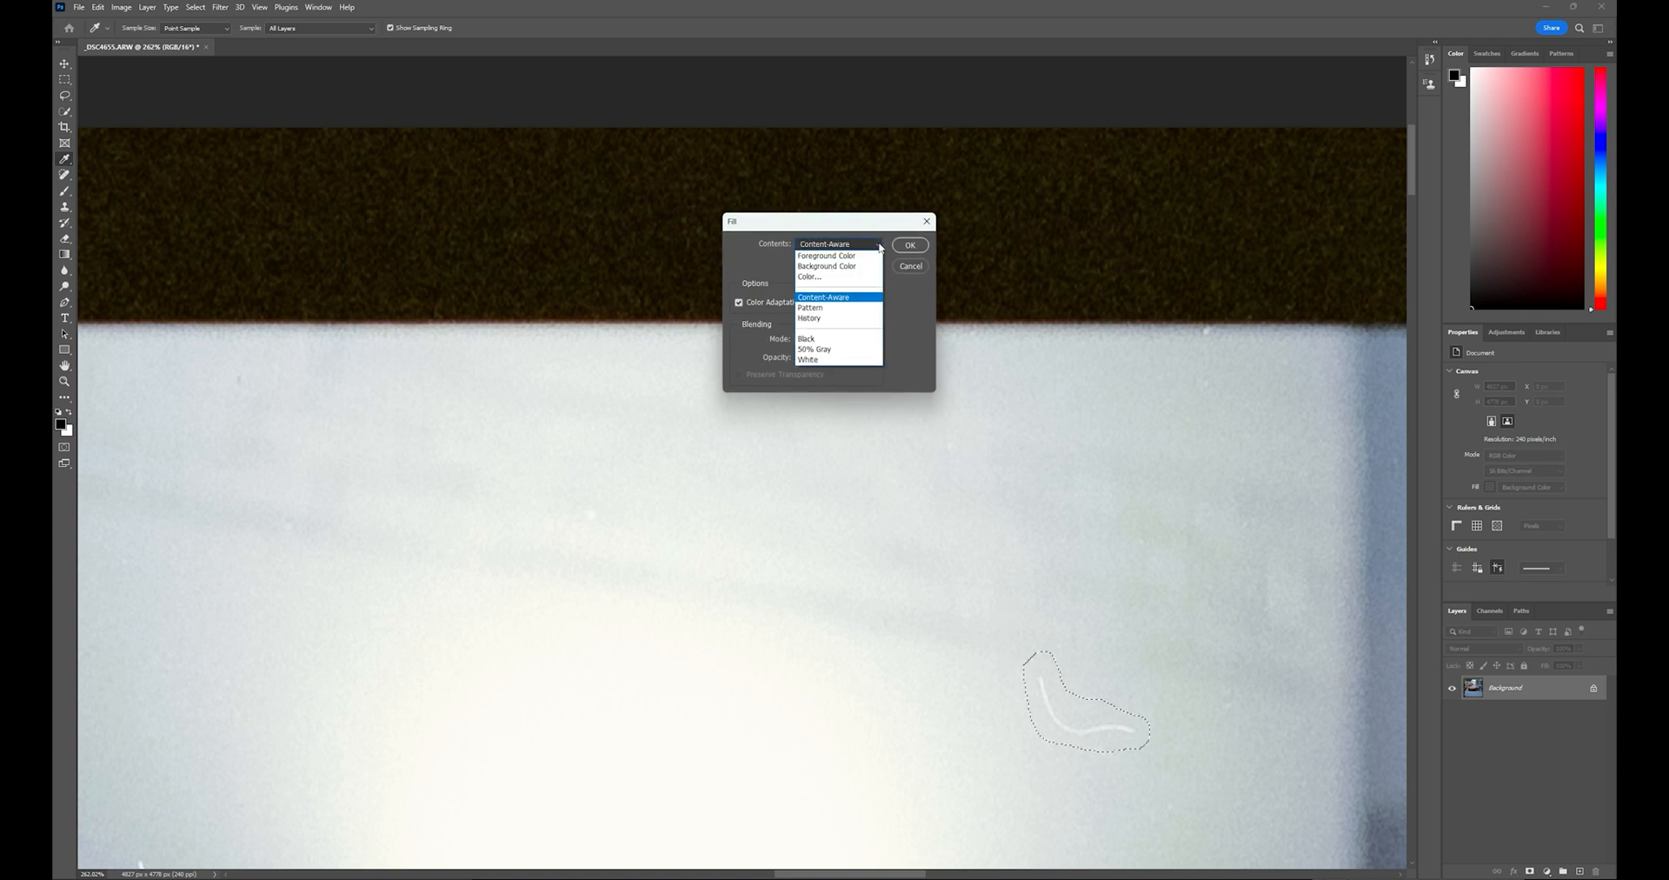
click(823, 297)
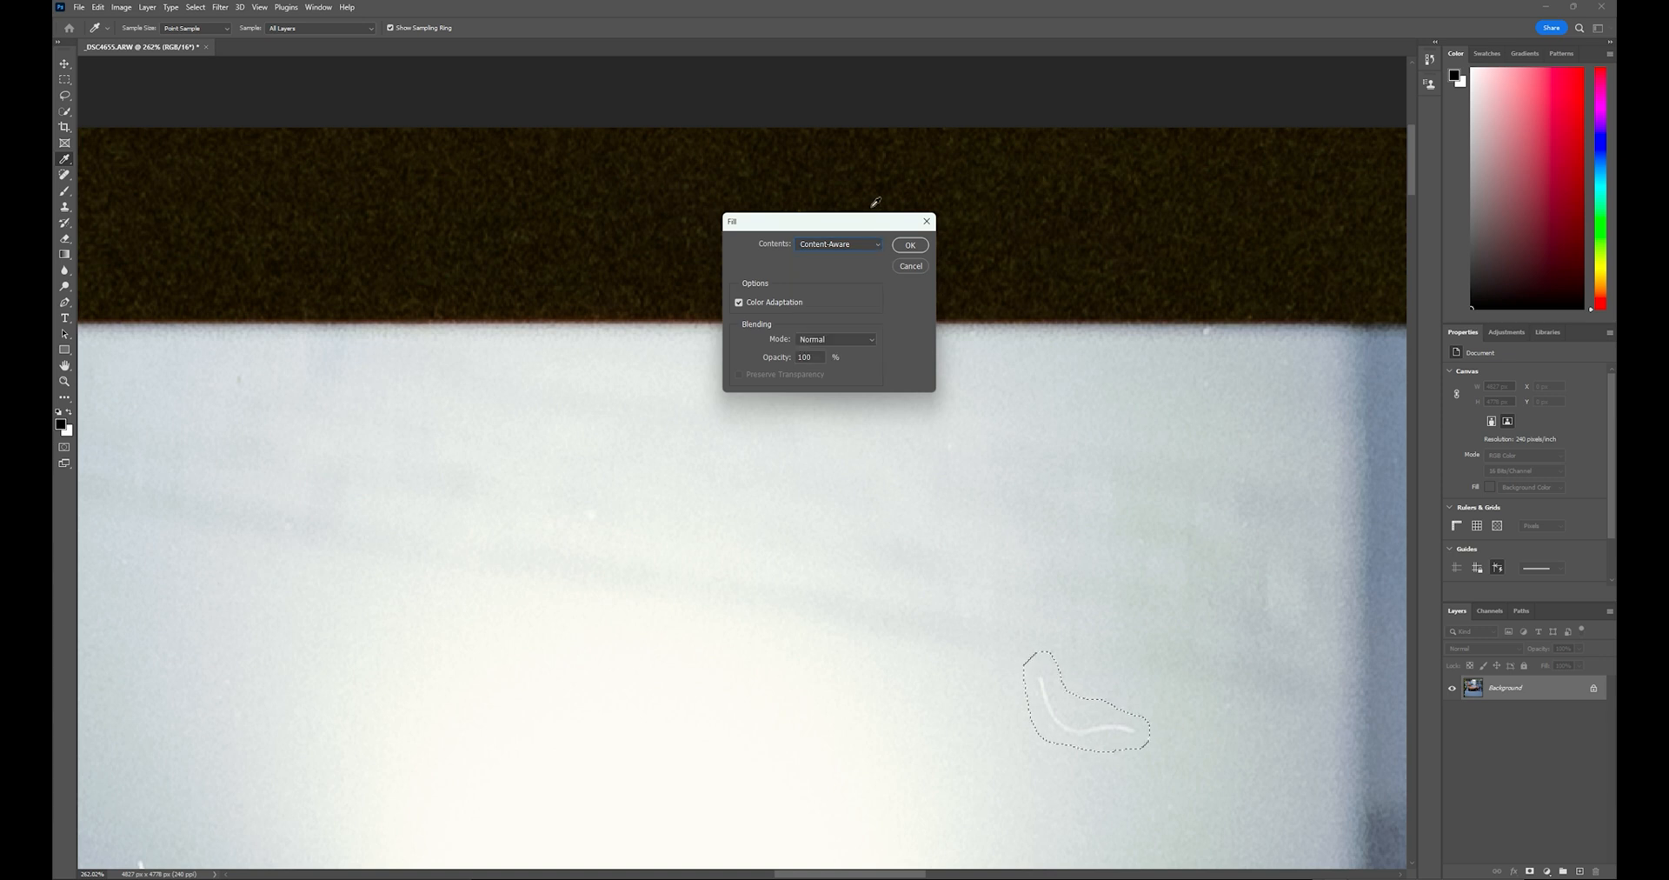
click(910, 245)
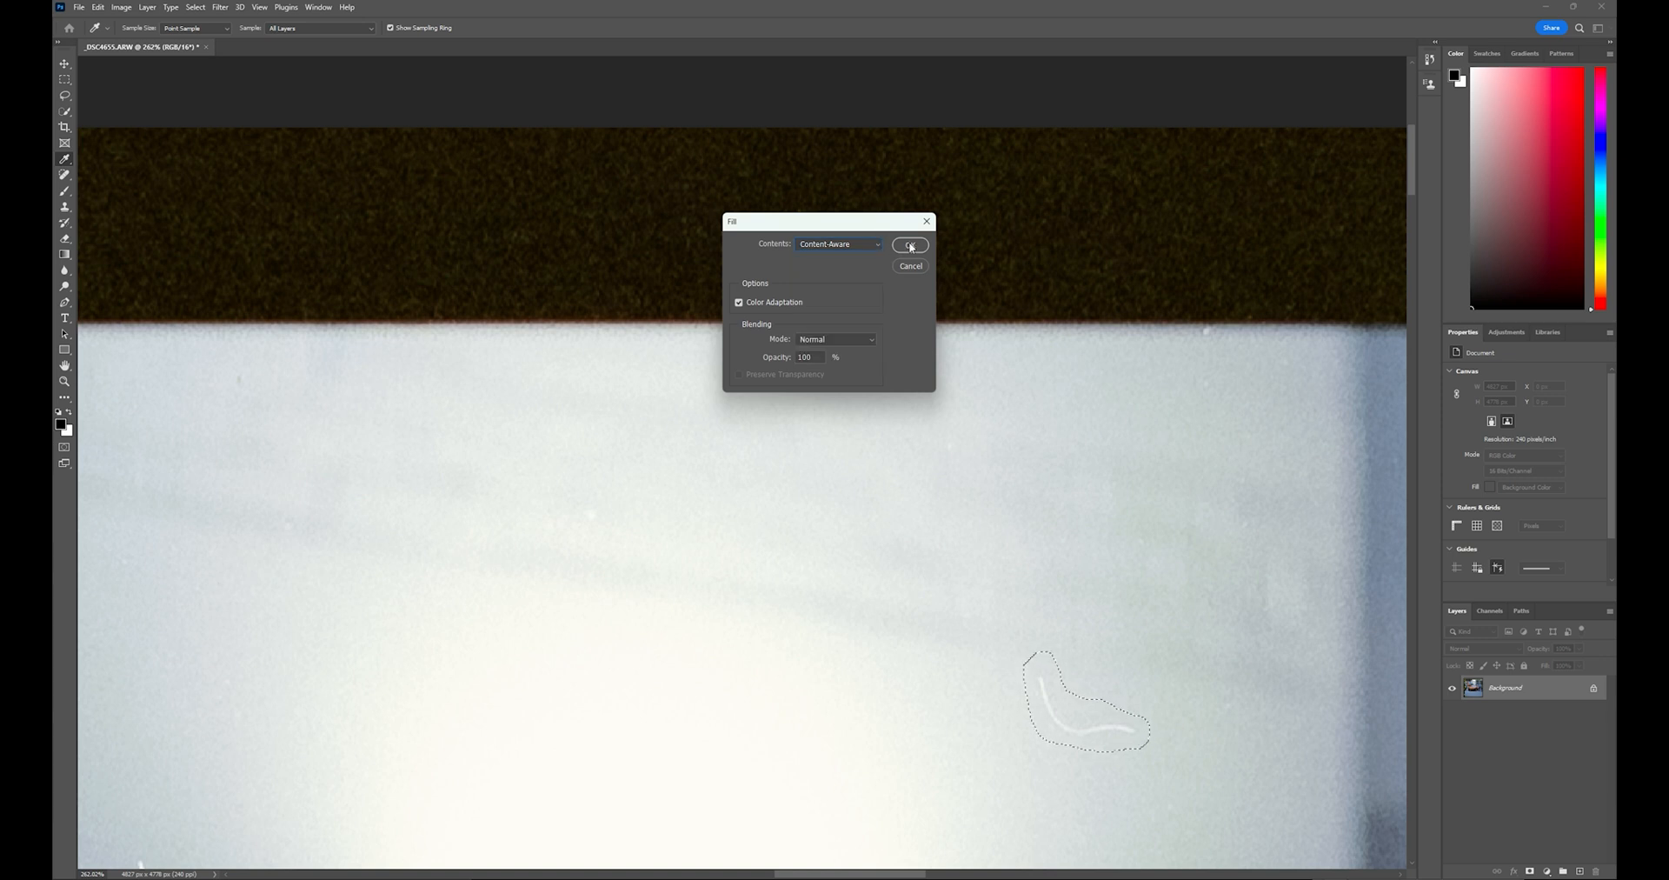
click(908, 245)
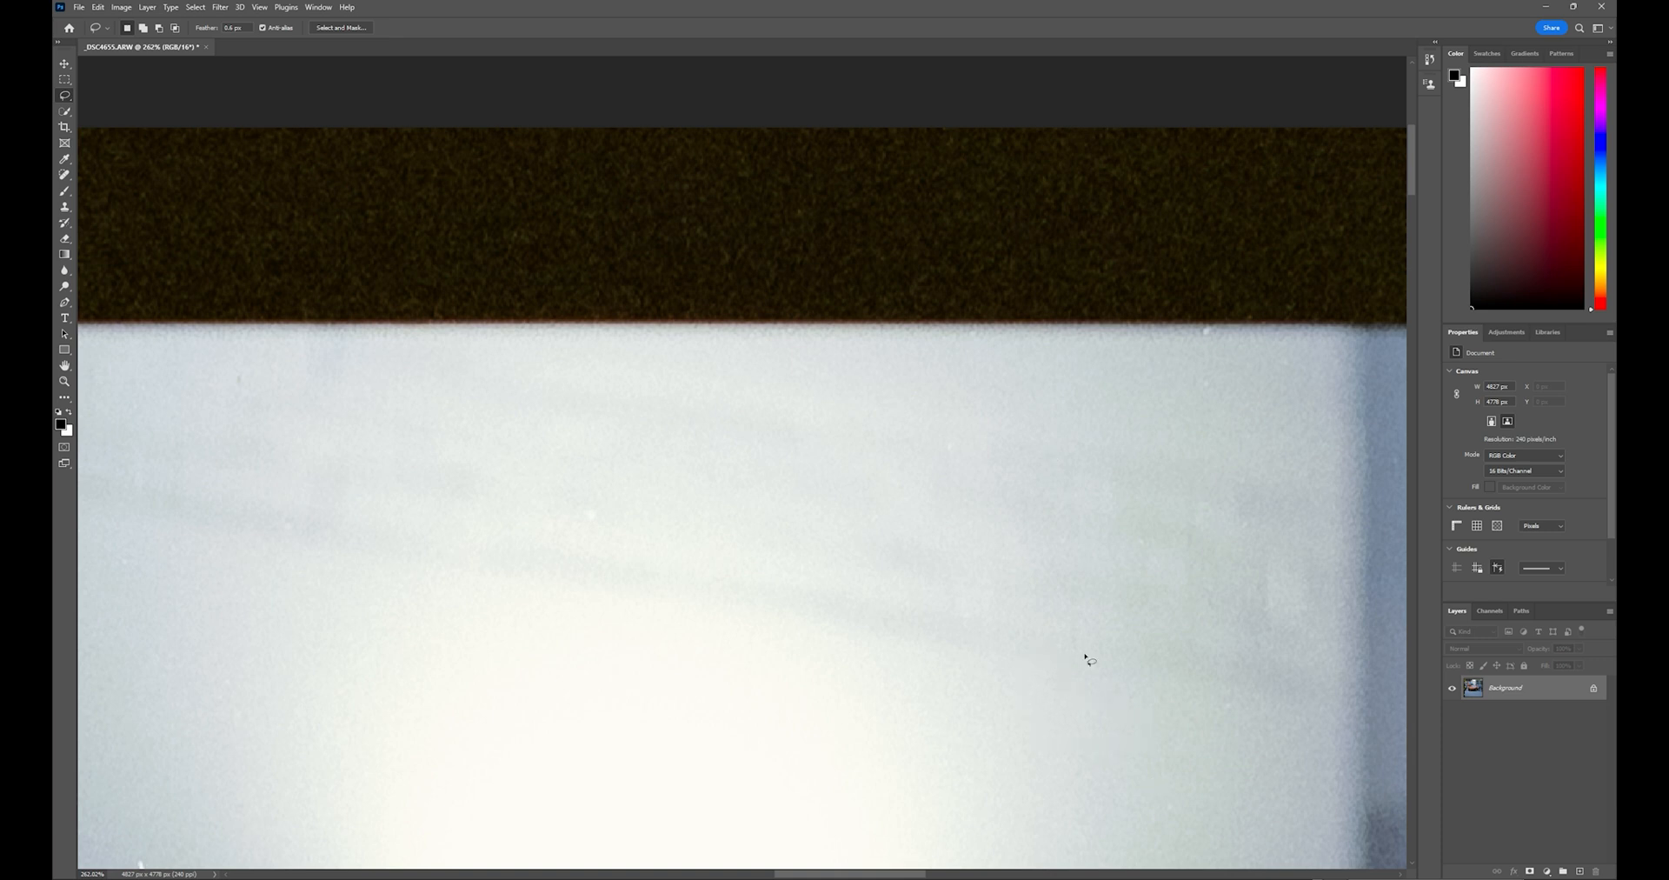
mouse_move(892, 579)
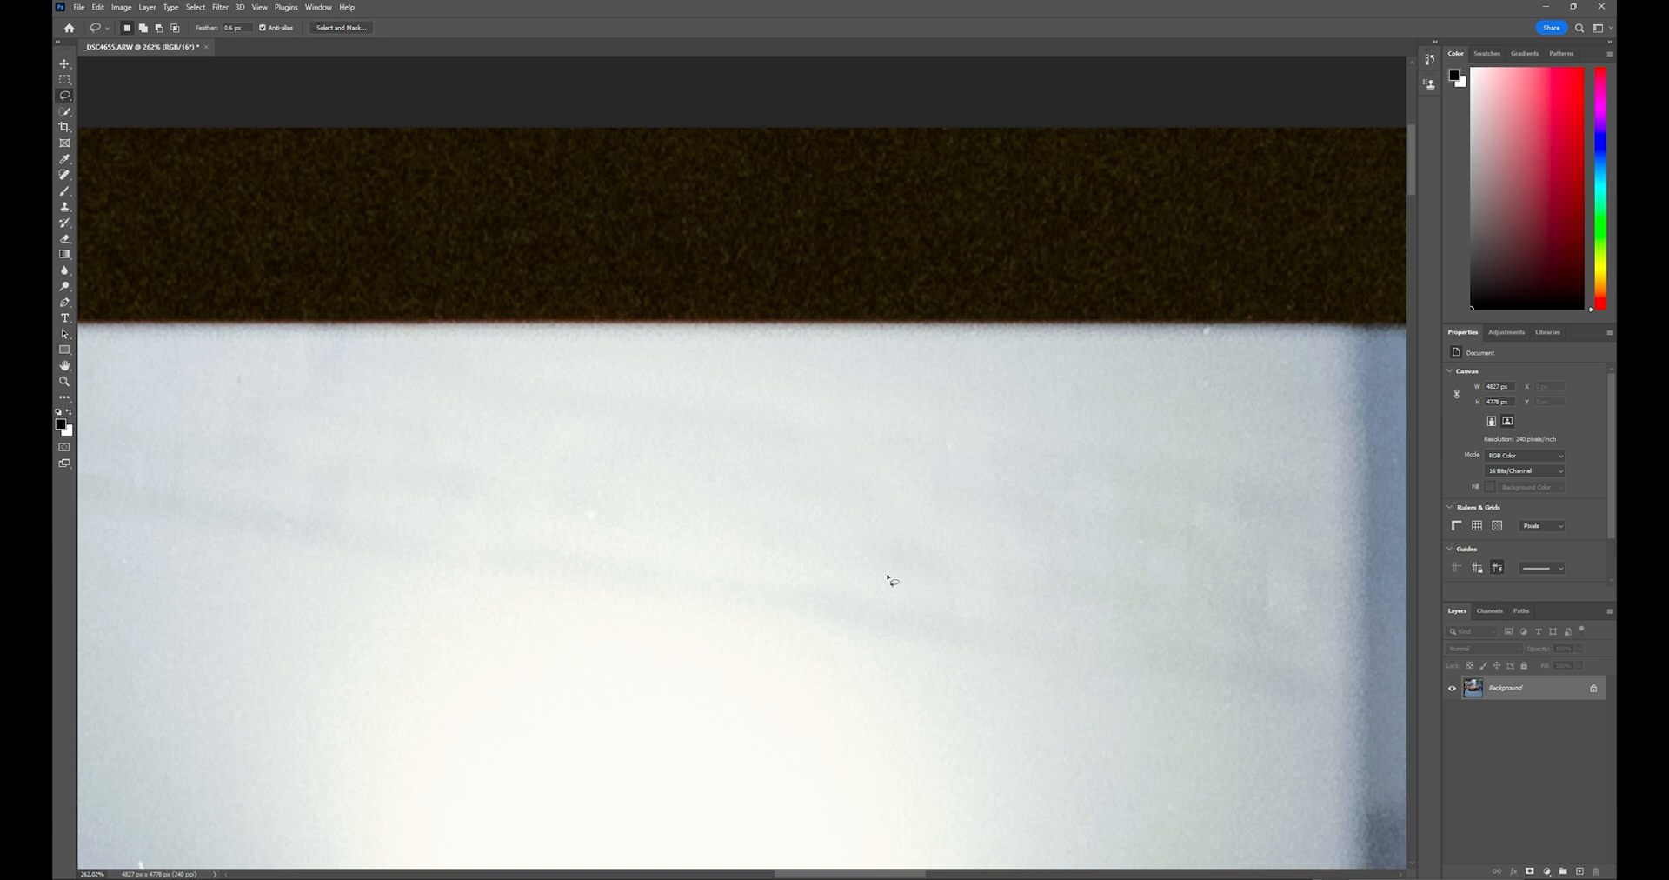
mouse_move(594, 496)
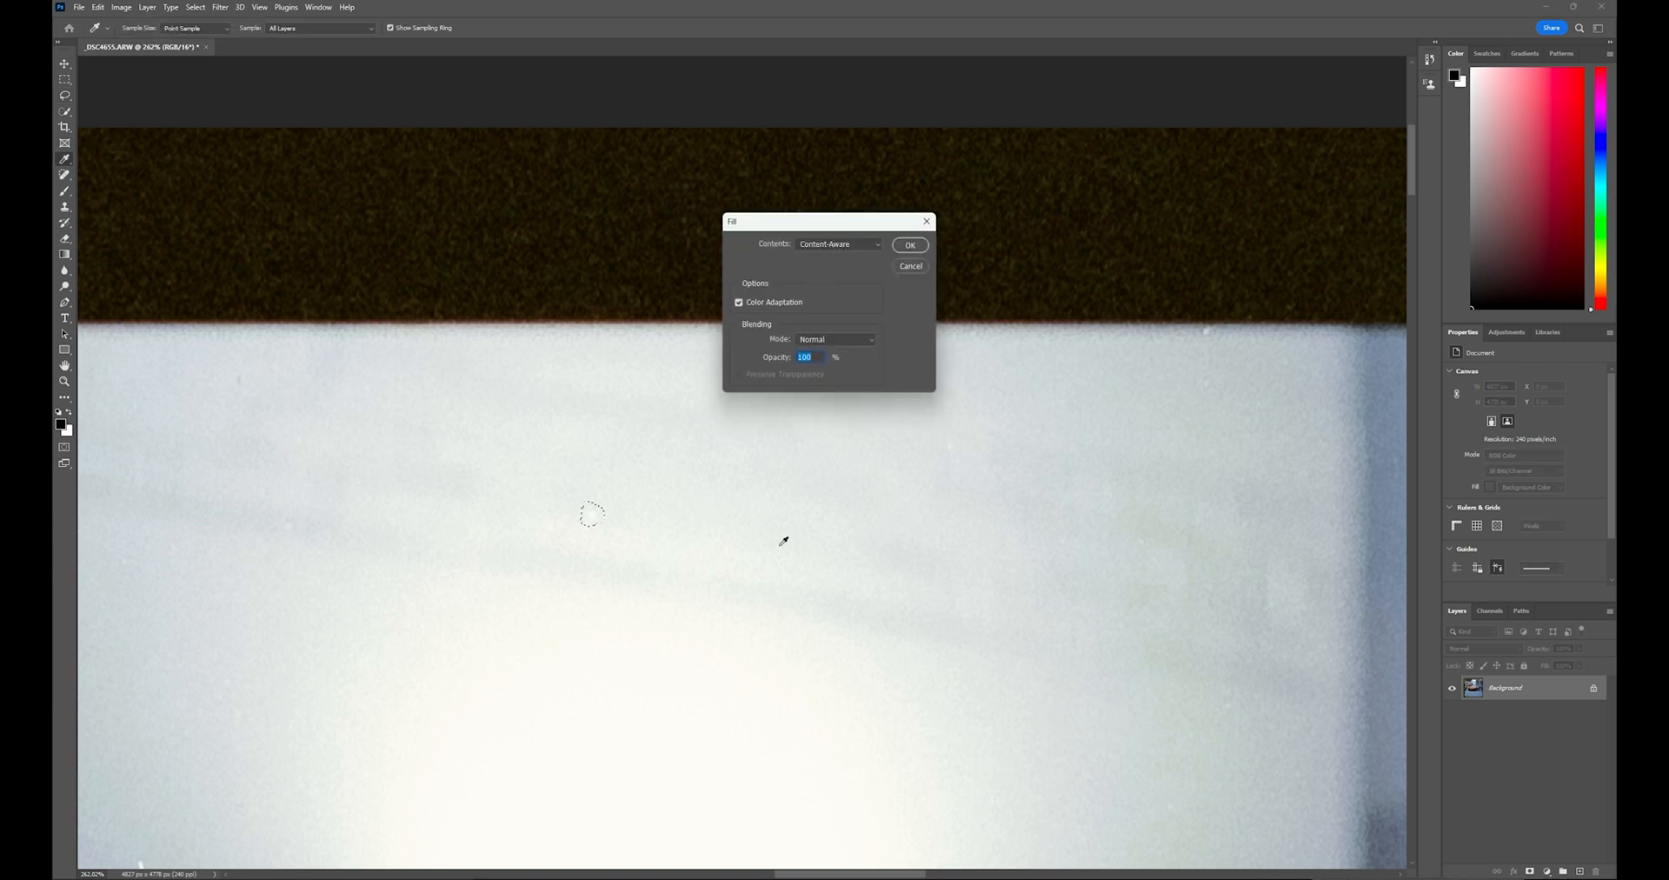
click(910, 245)
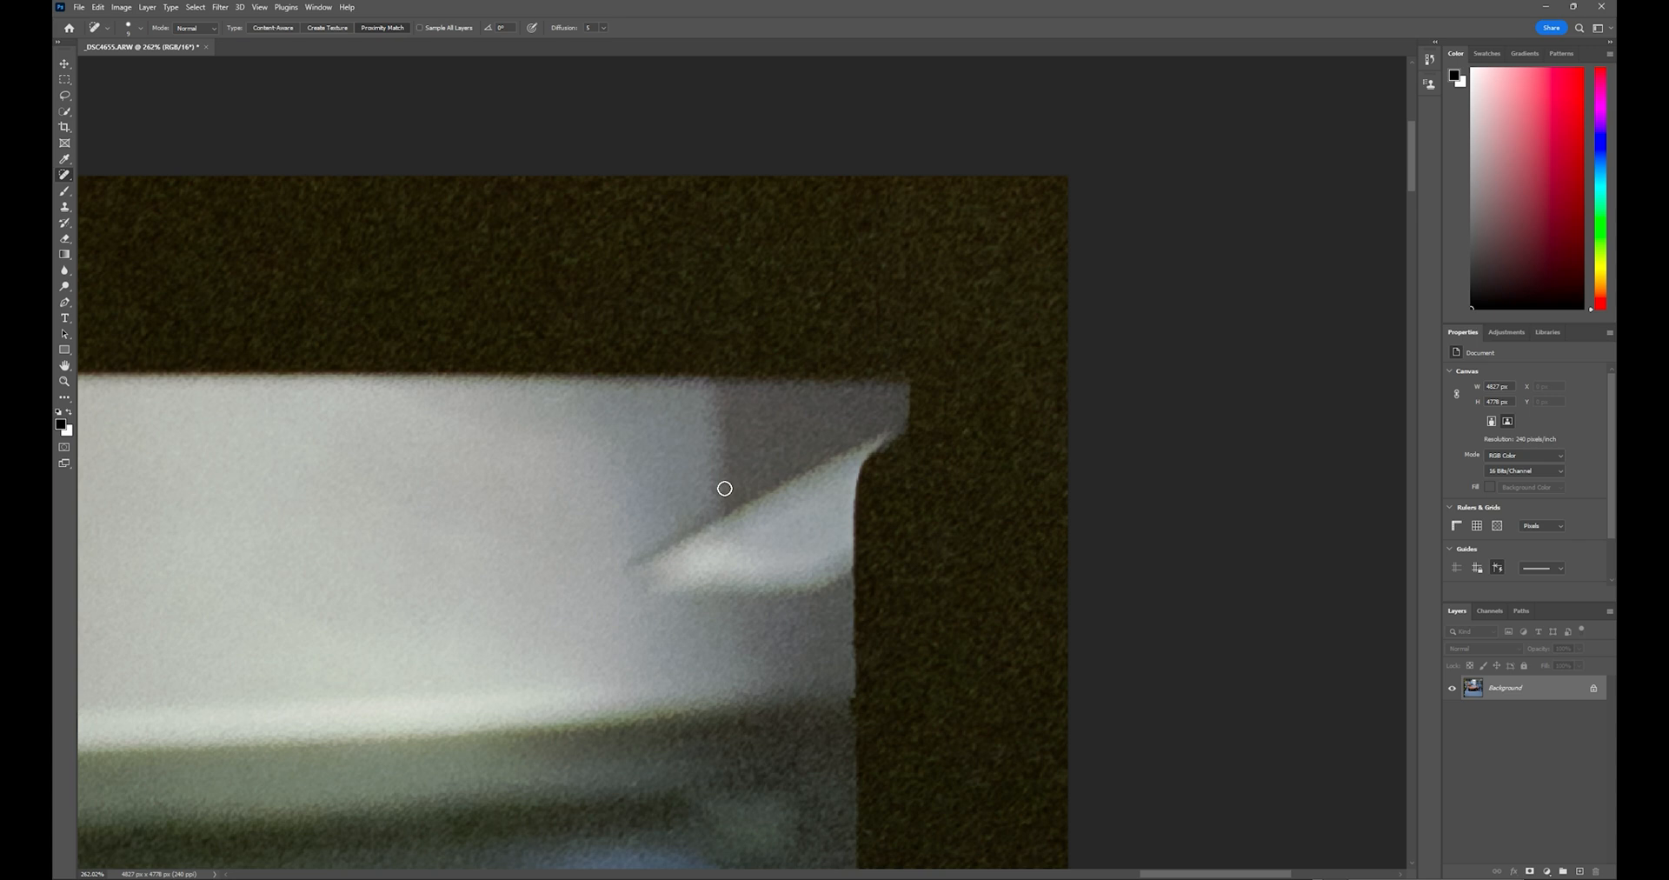
mouse_move(507, 608)
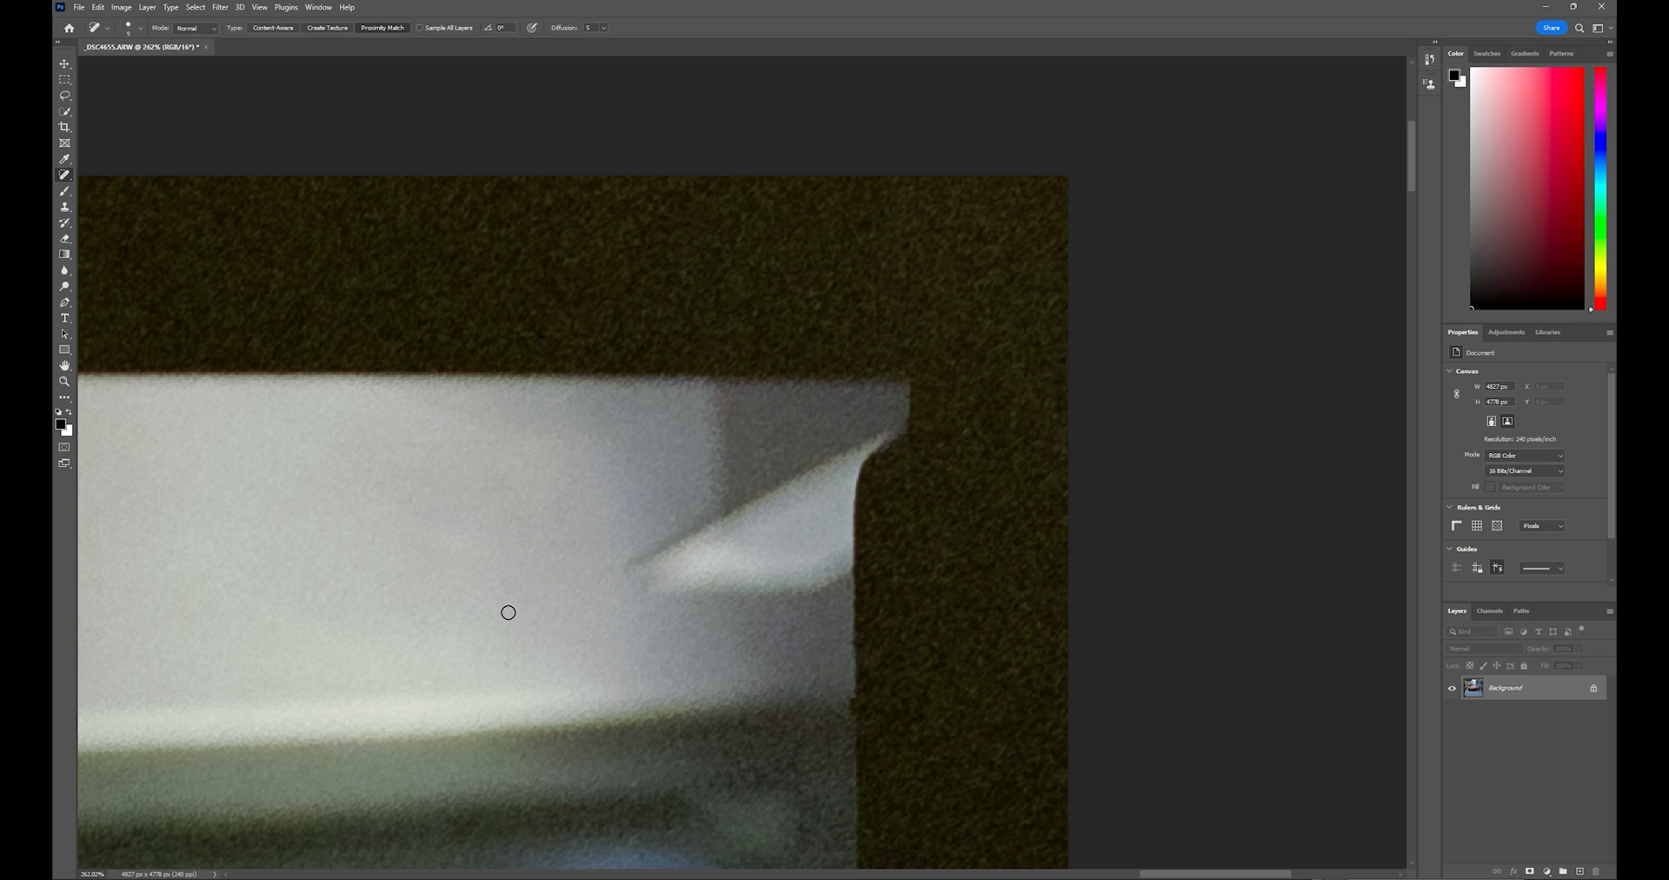
mouse_move(696, 465)
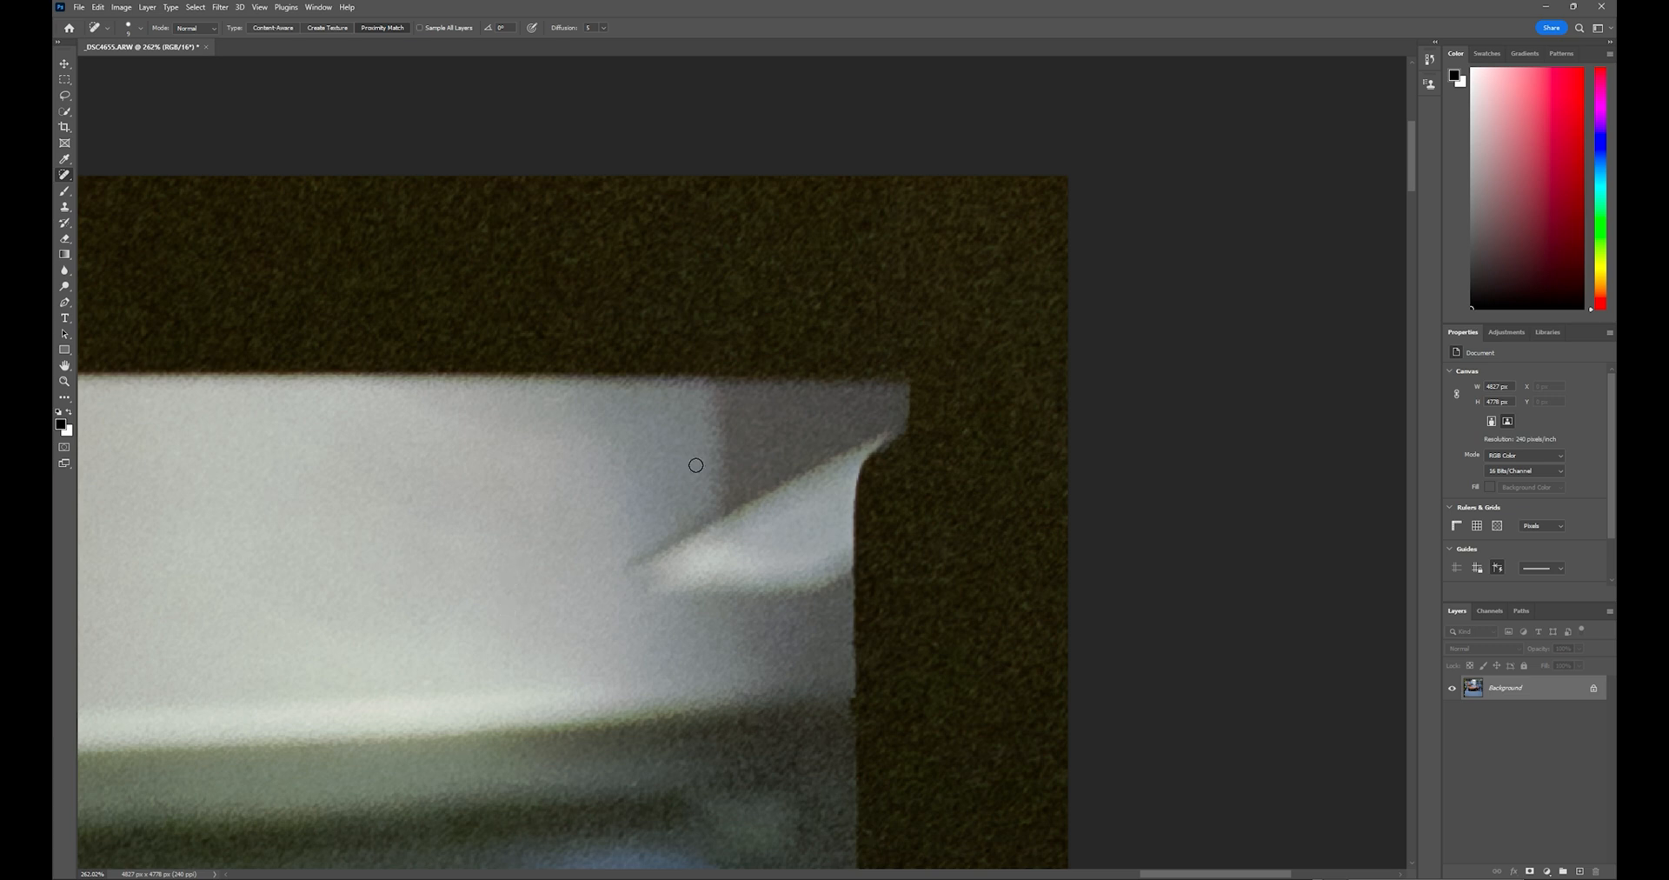
mouse_move(298, 389)
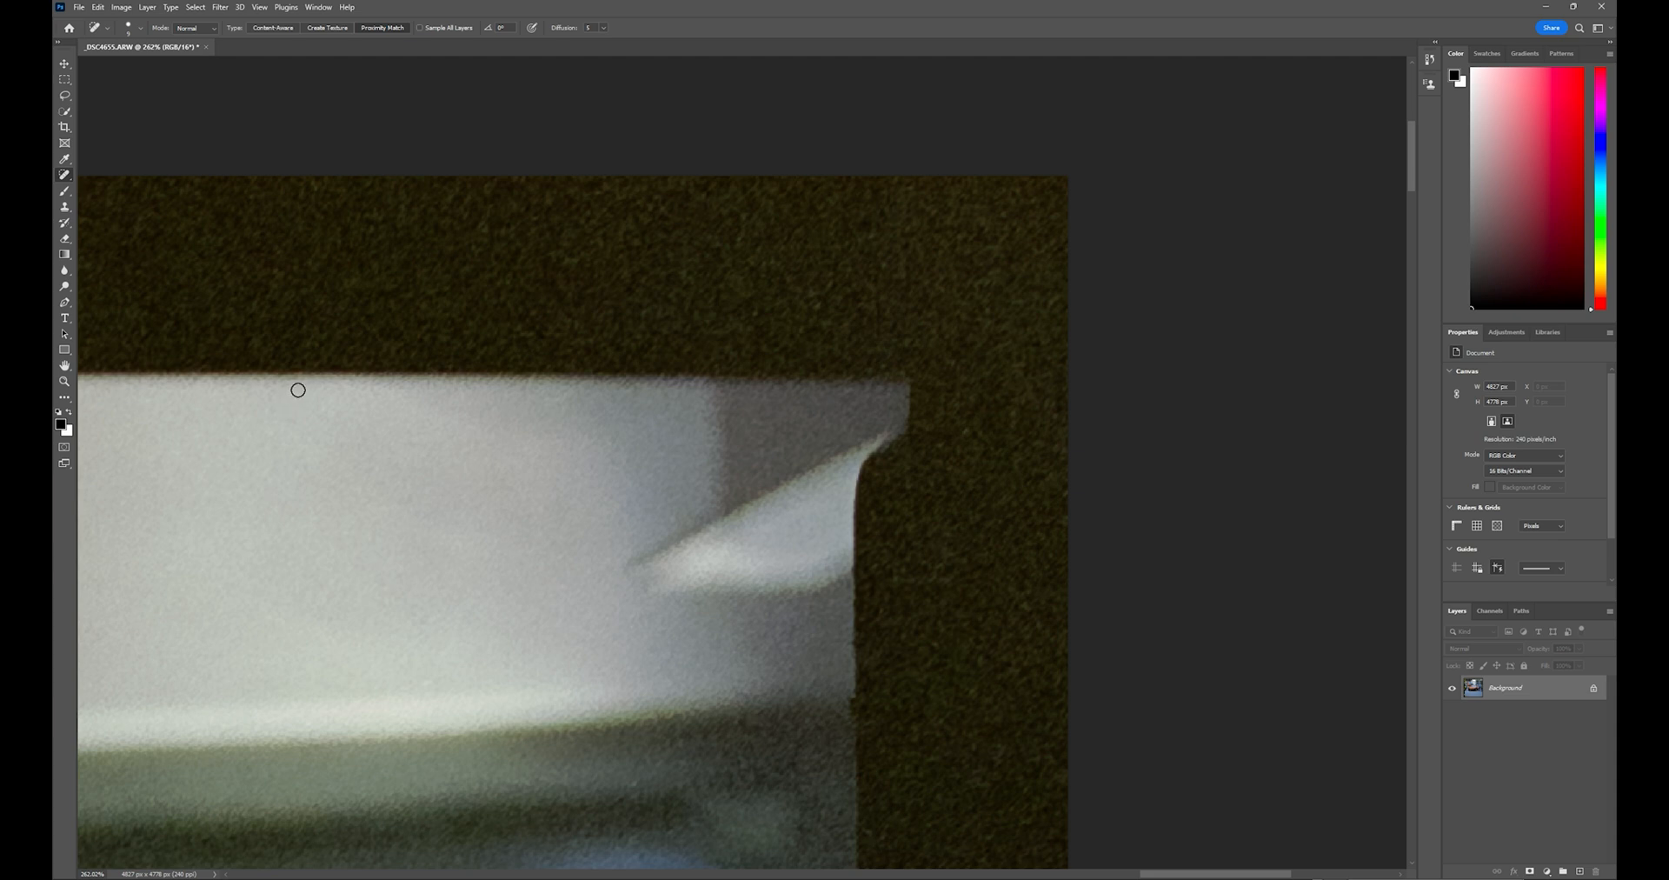
mouse_move(863, 346)
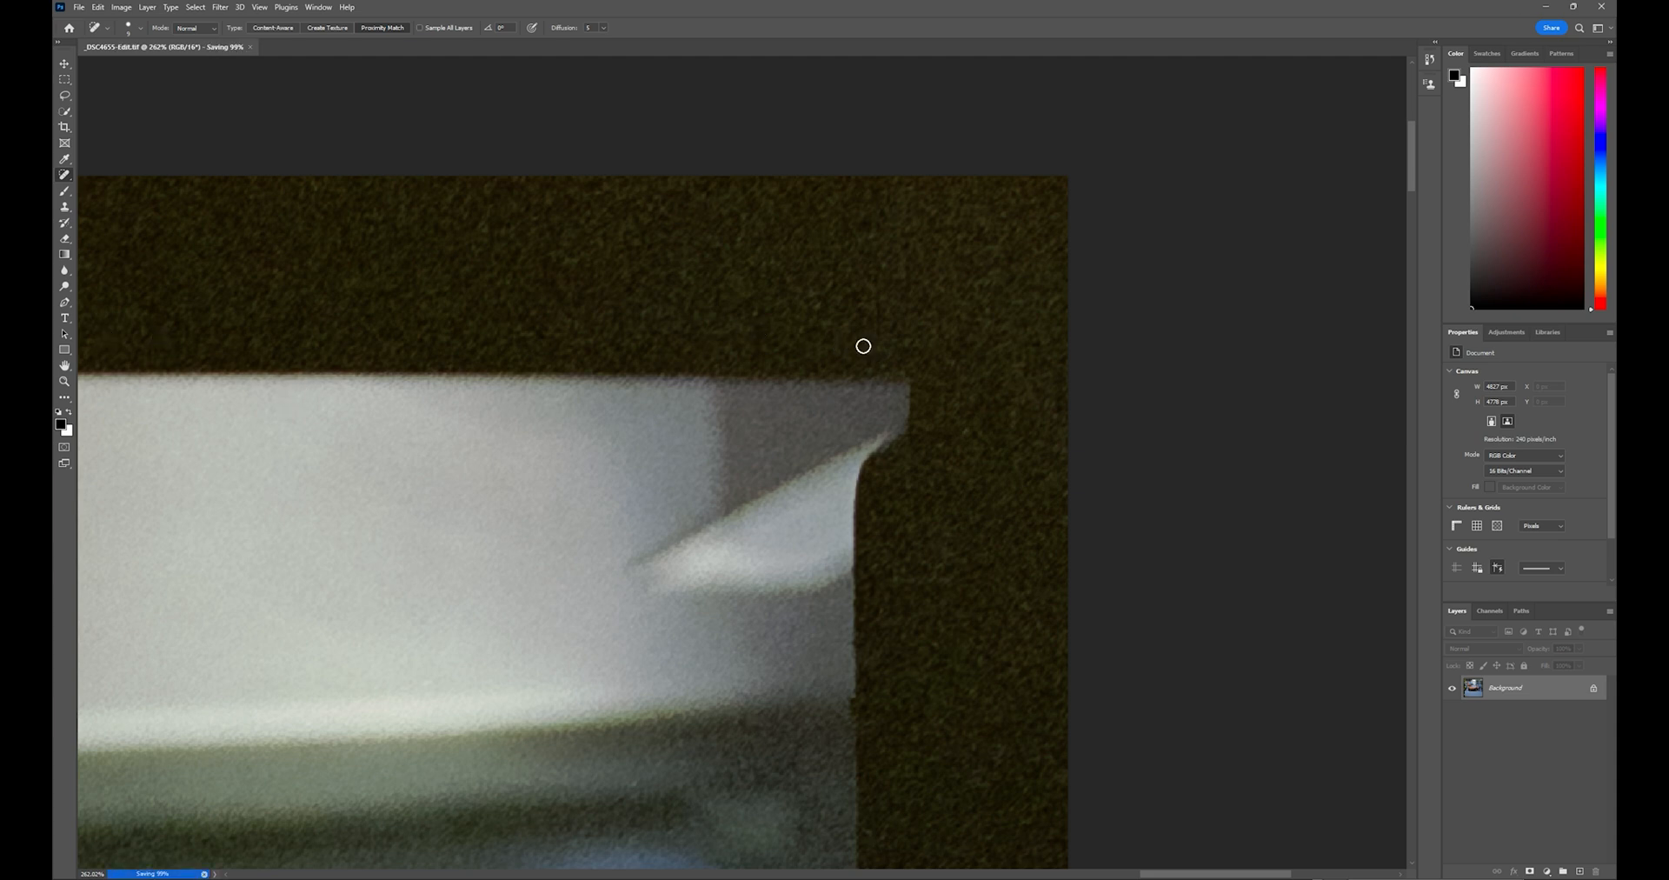
mouse_move(665, 736)
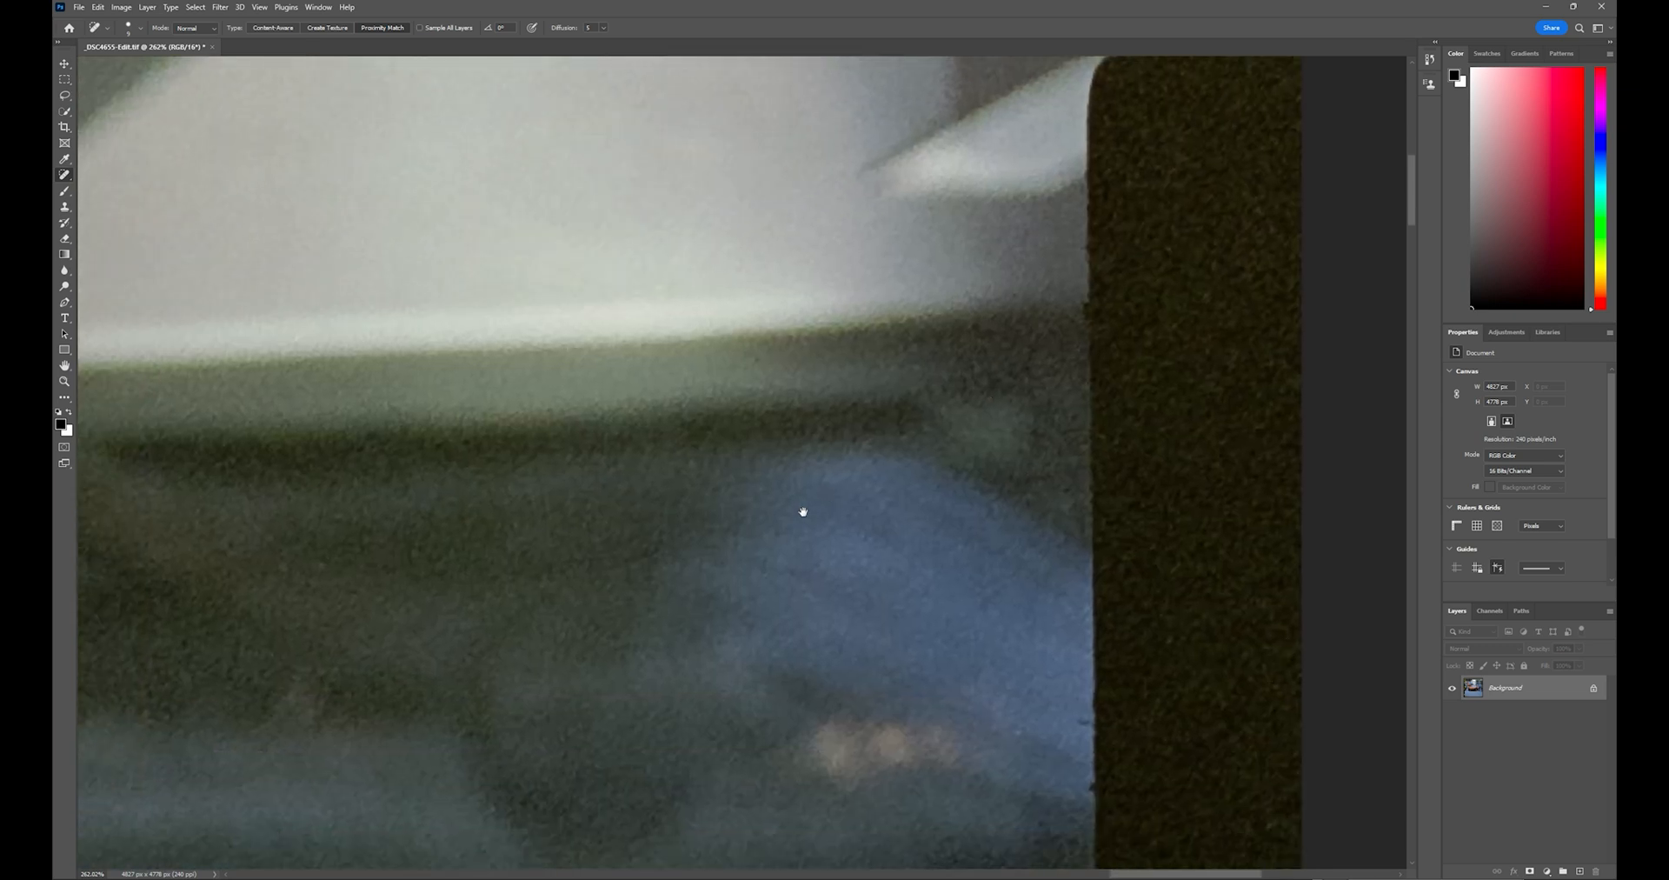
Pan down to inspect the lower part of the photo for more specks.
drag(802, 513, 429, 570)
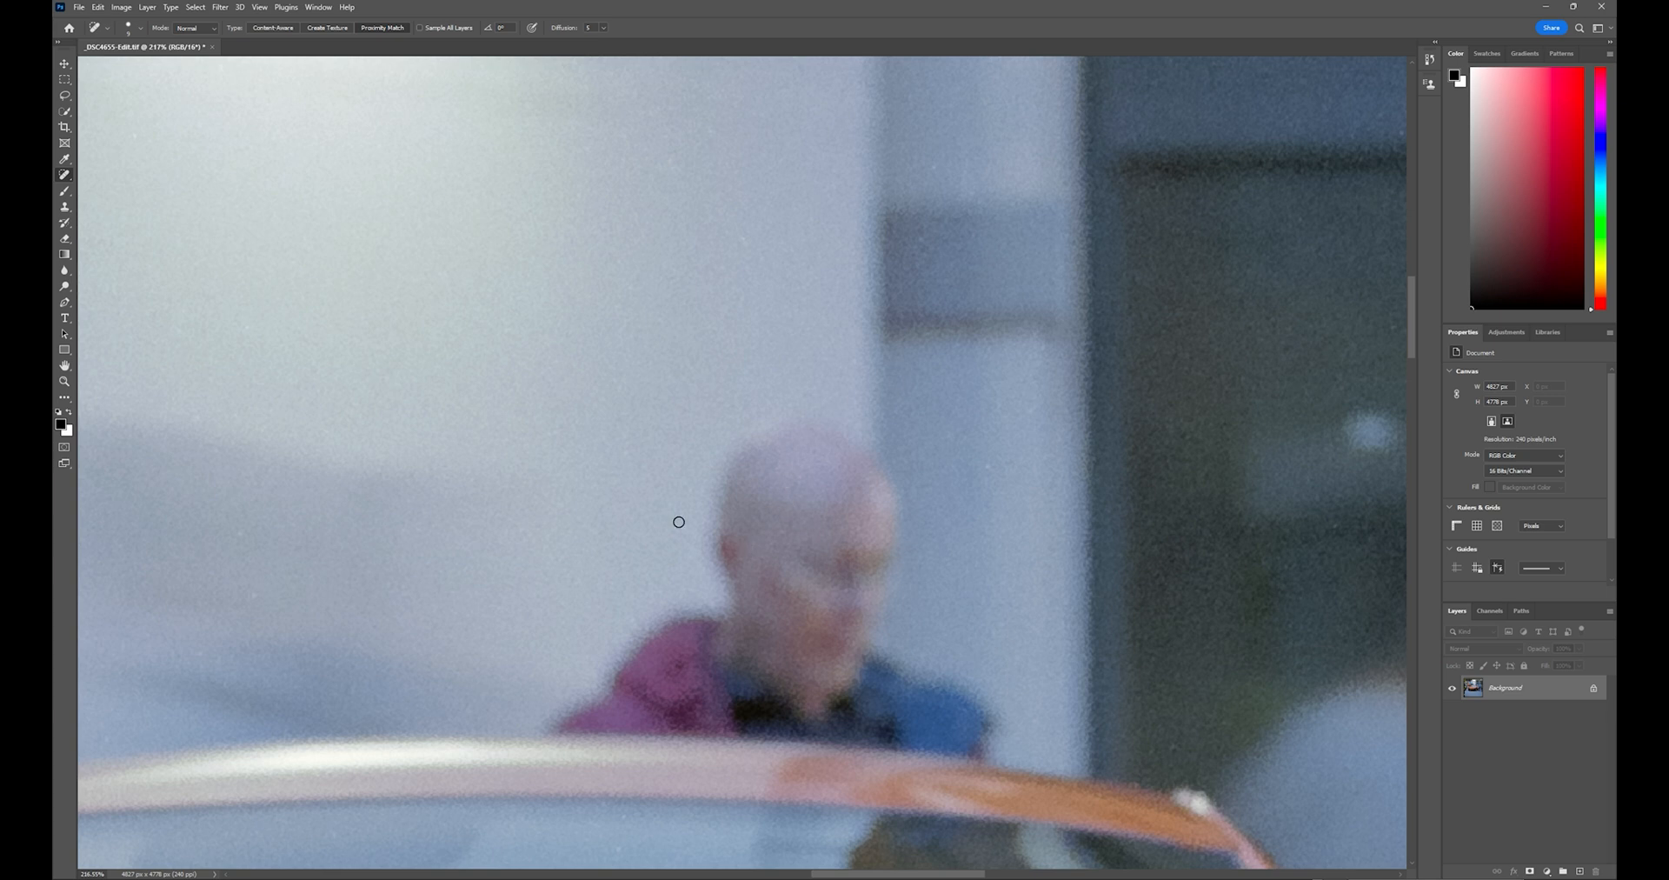
mouse_move(599, 488)
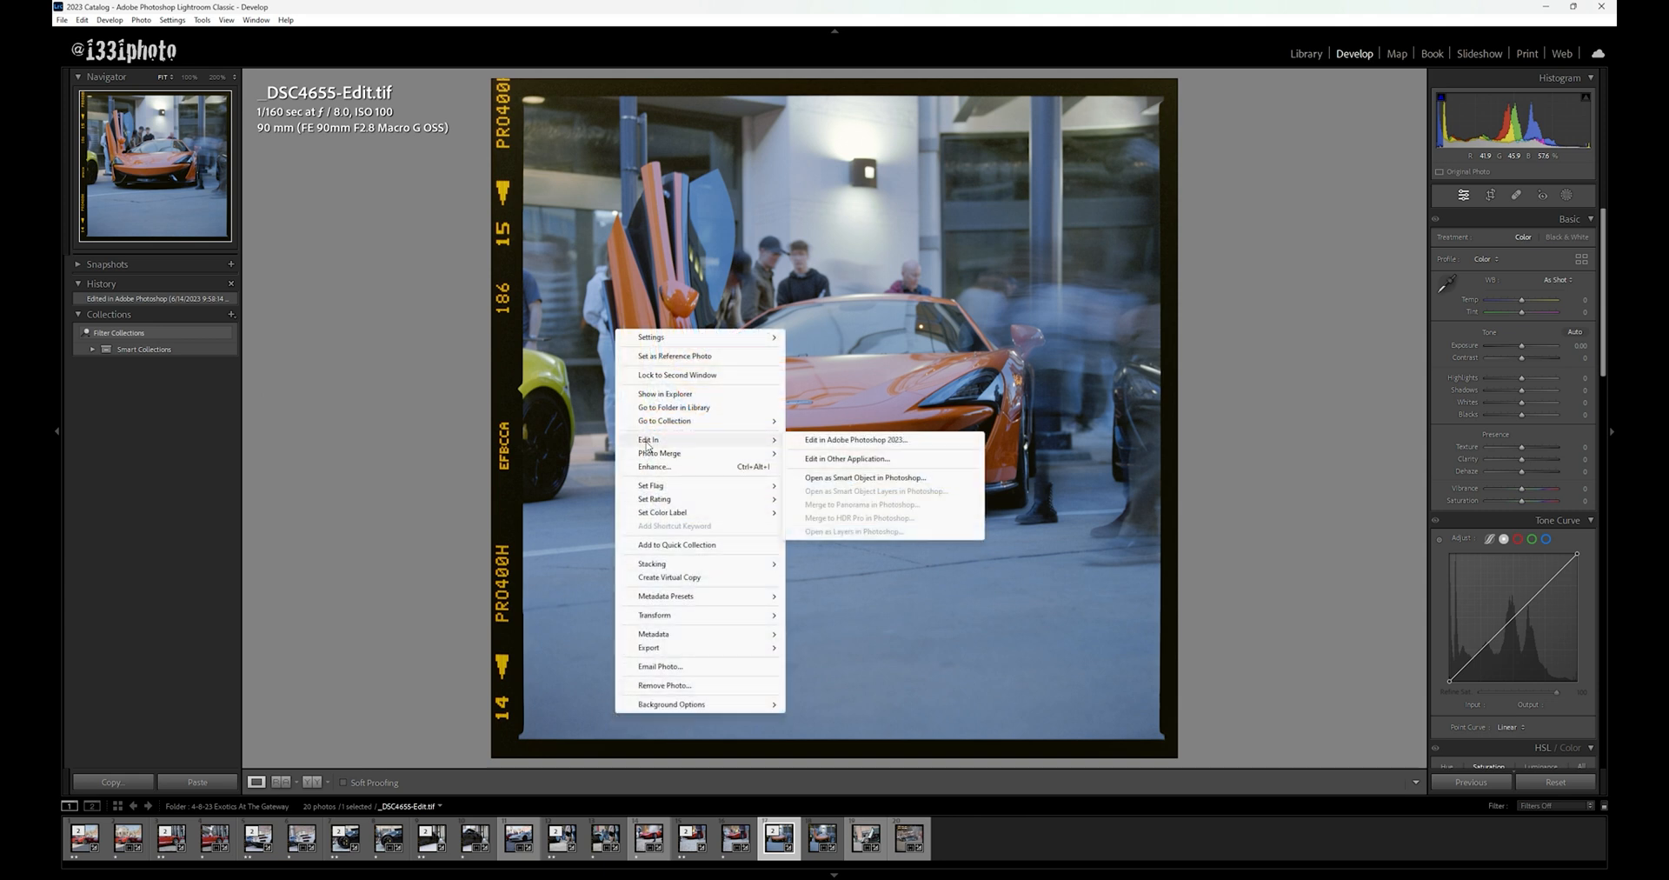
Open DSC4655-Edit.tif in Photoshop 2023 as a copy with Lightroom adjustments.
click(855, 439)
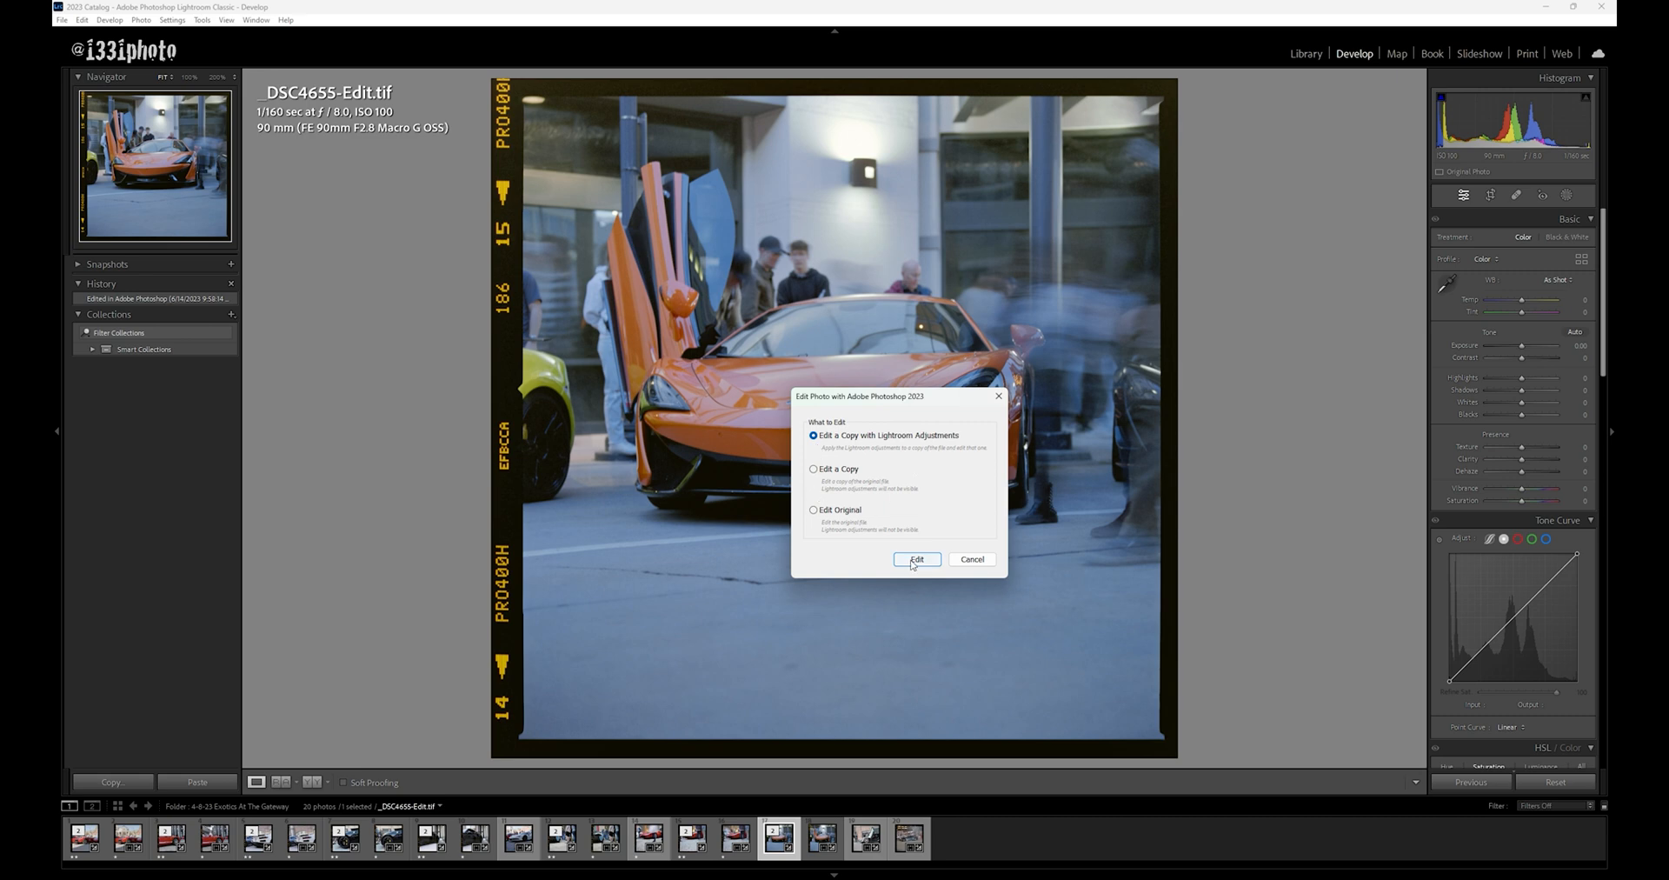
click(915, 560)
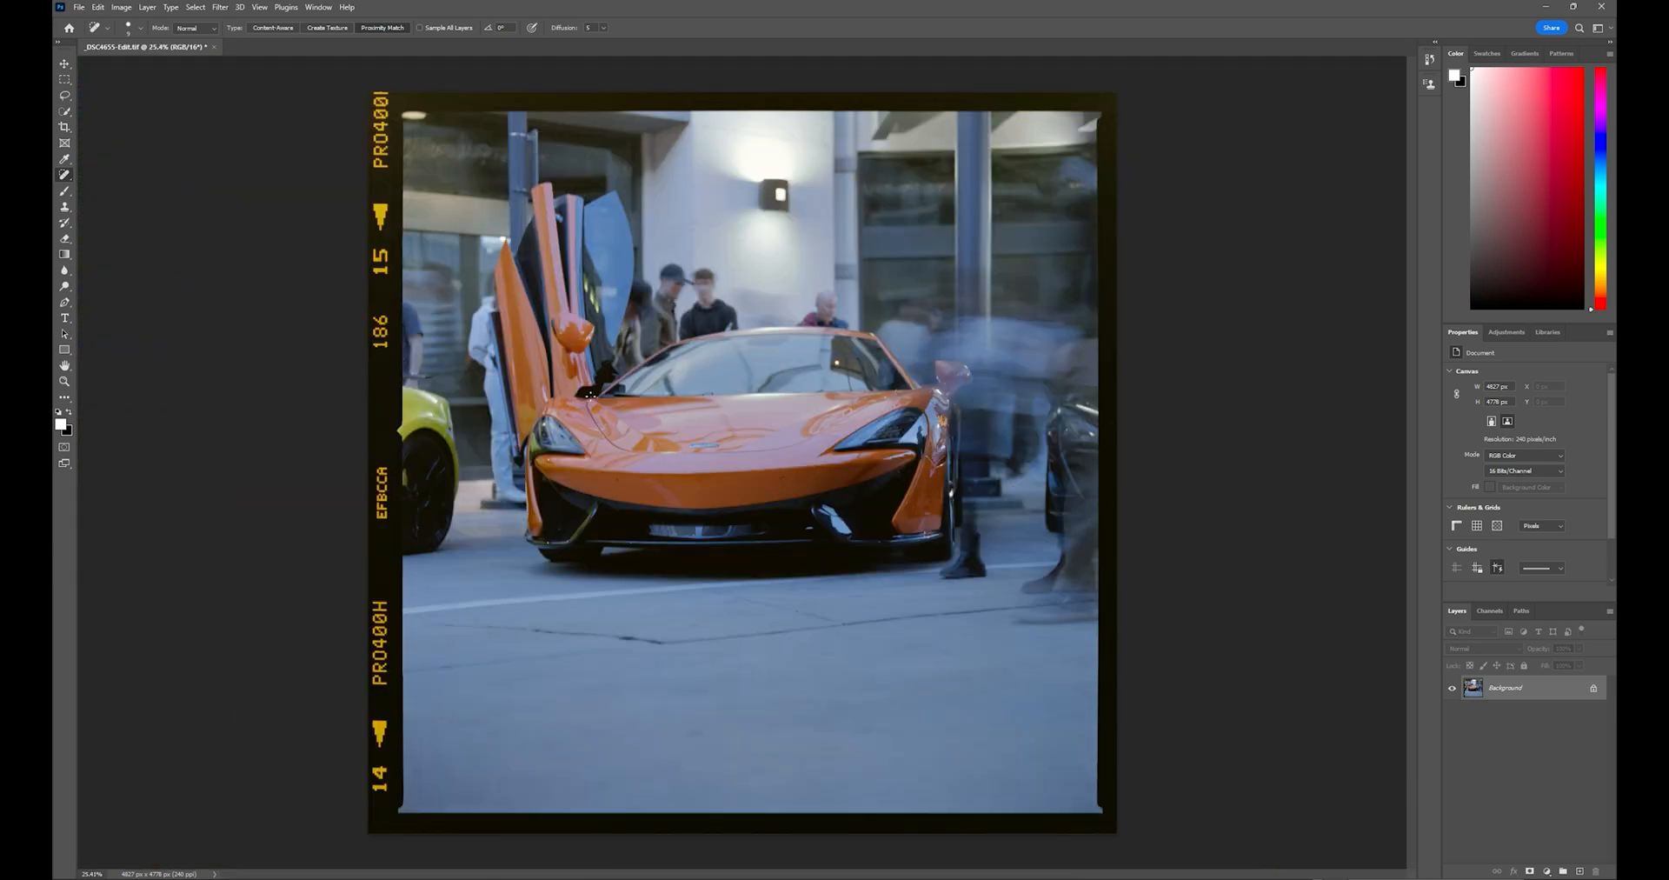
mouse_move(794, 481)
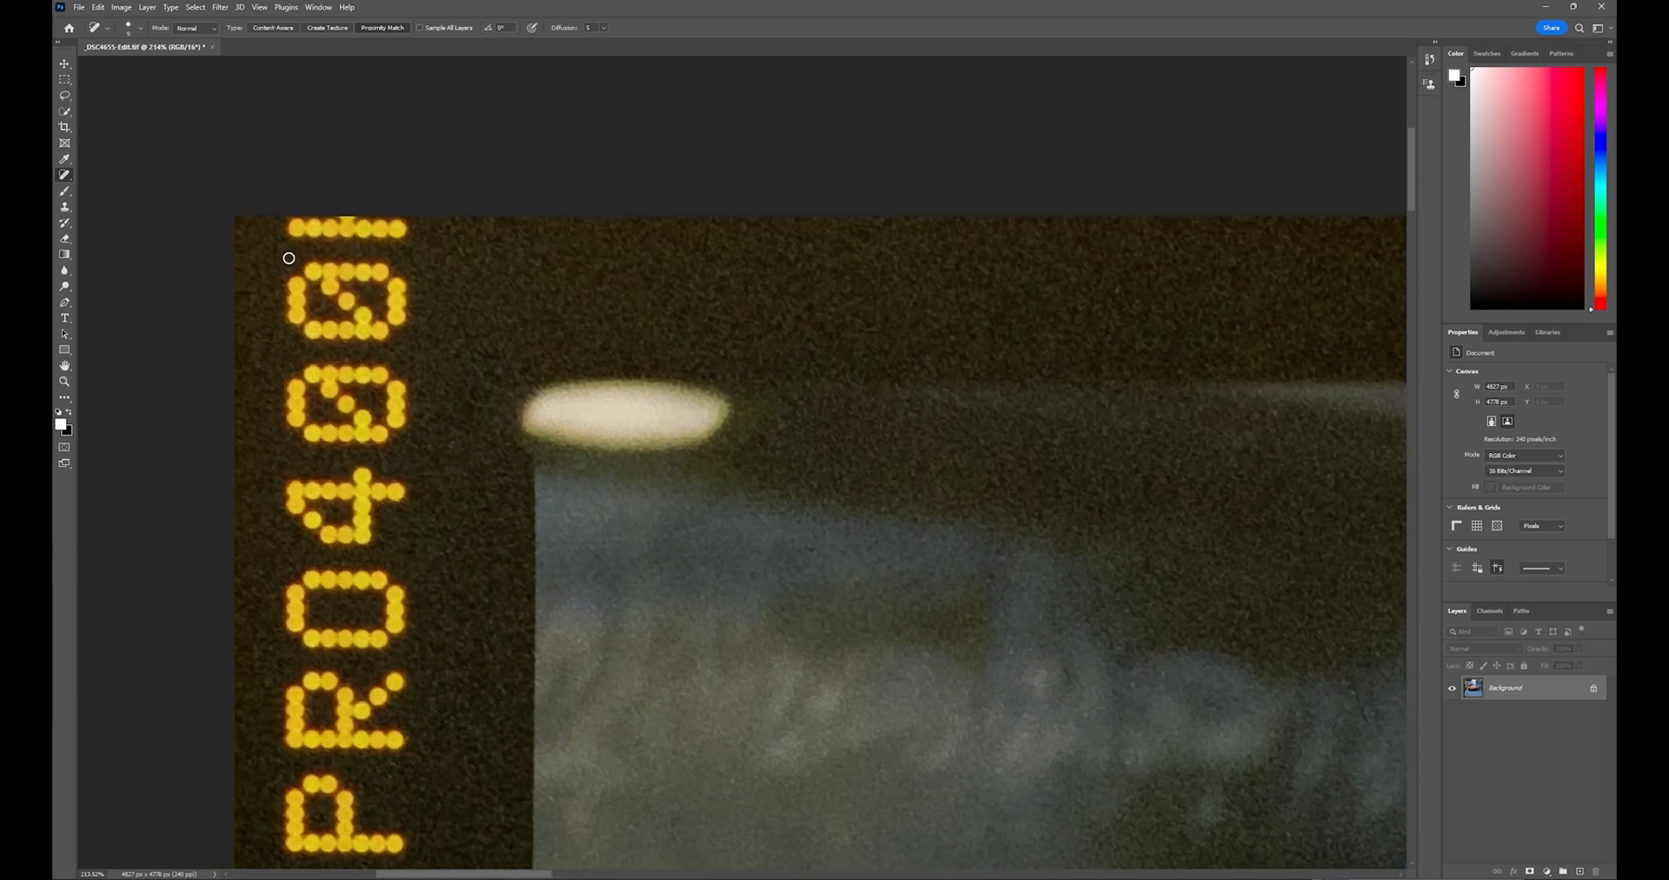
Lasso the clipped dot row atop the edge lettering and apply Content-Aware fill.
click(63, 96)
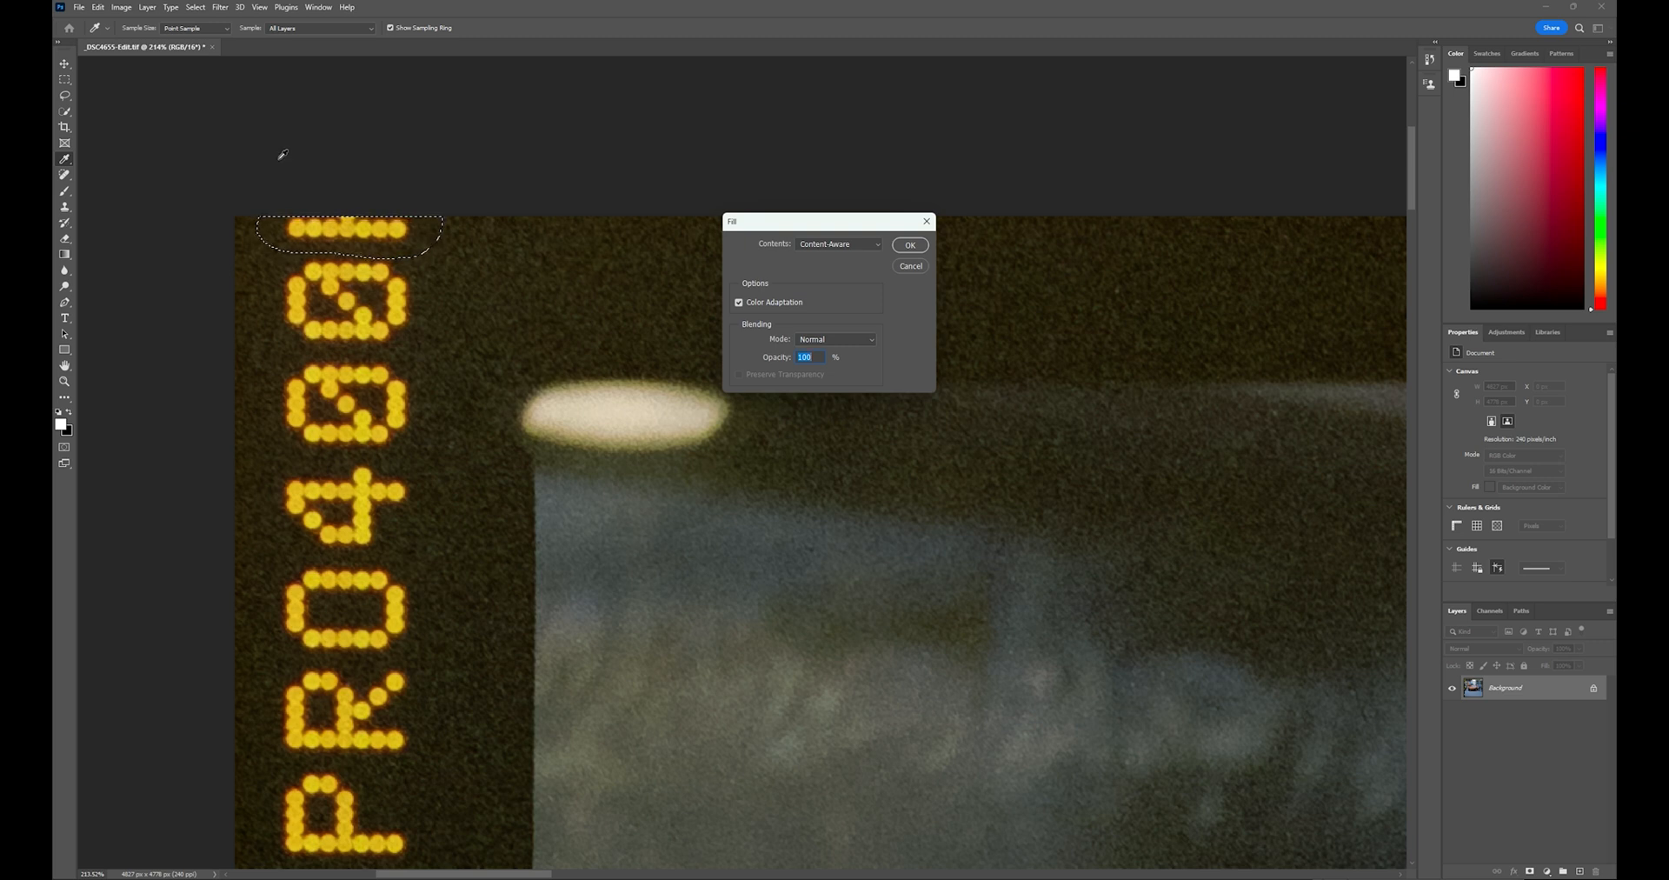
click(909, 245)
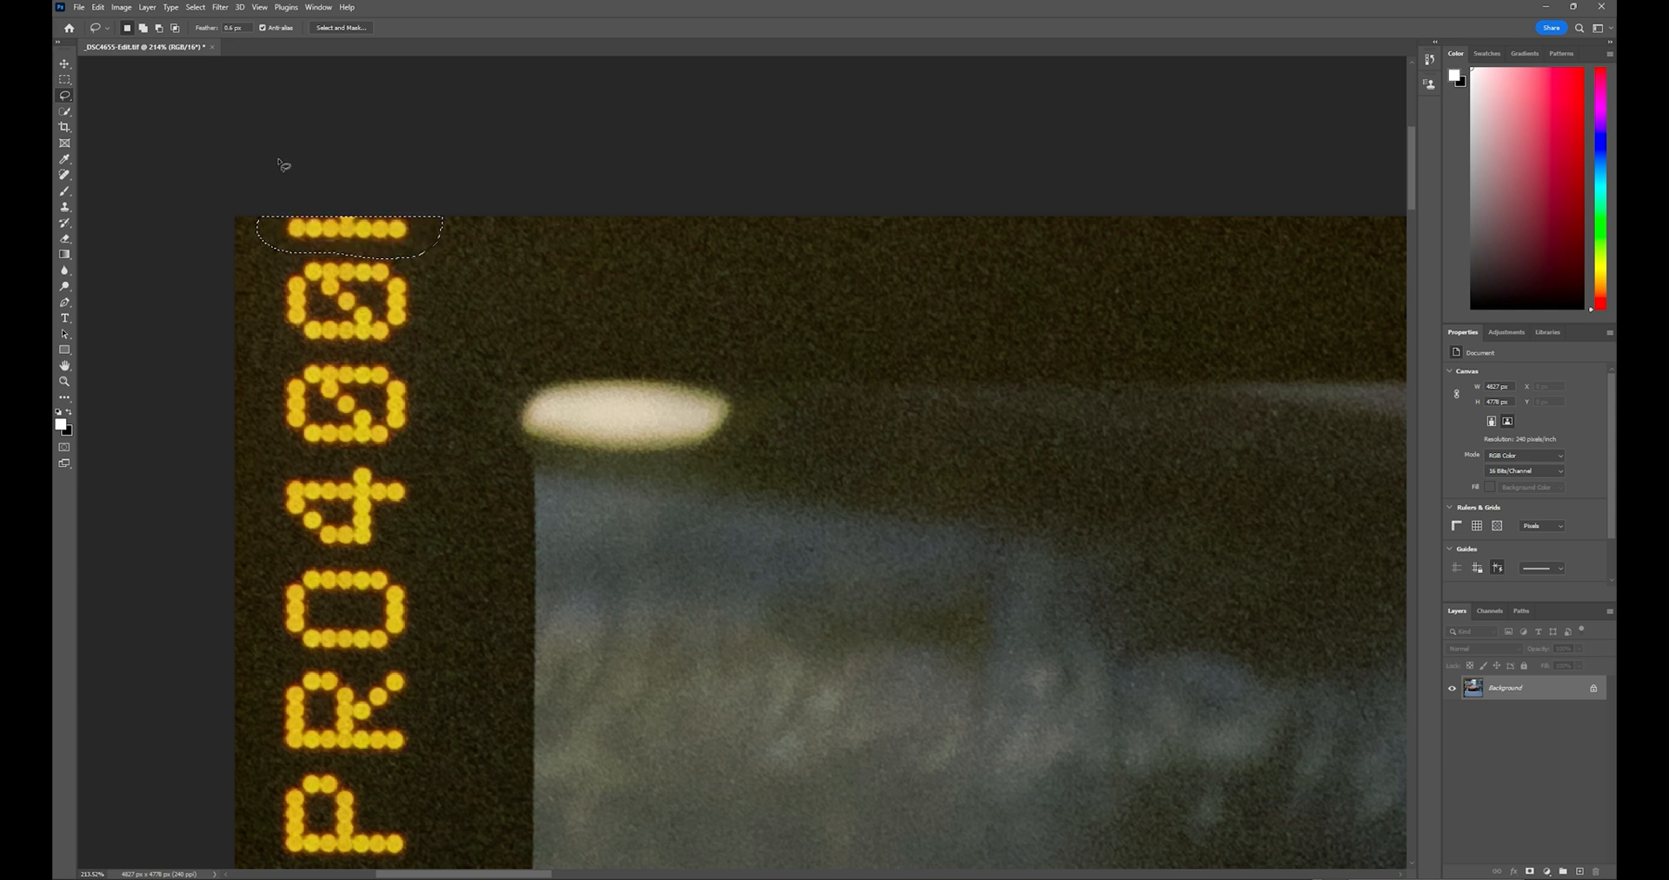
mouse_move(447, 274)
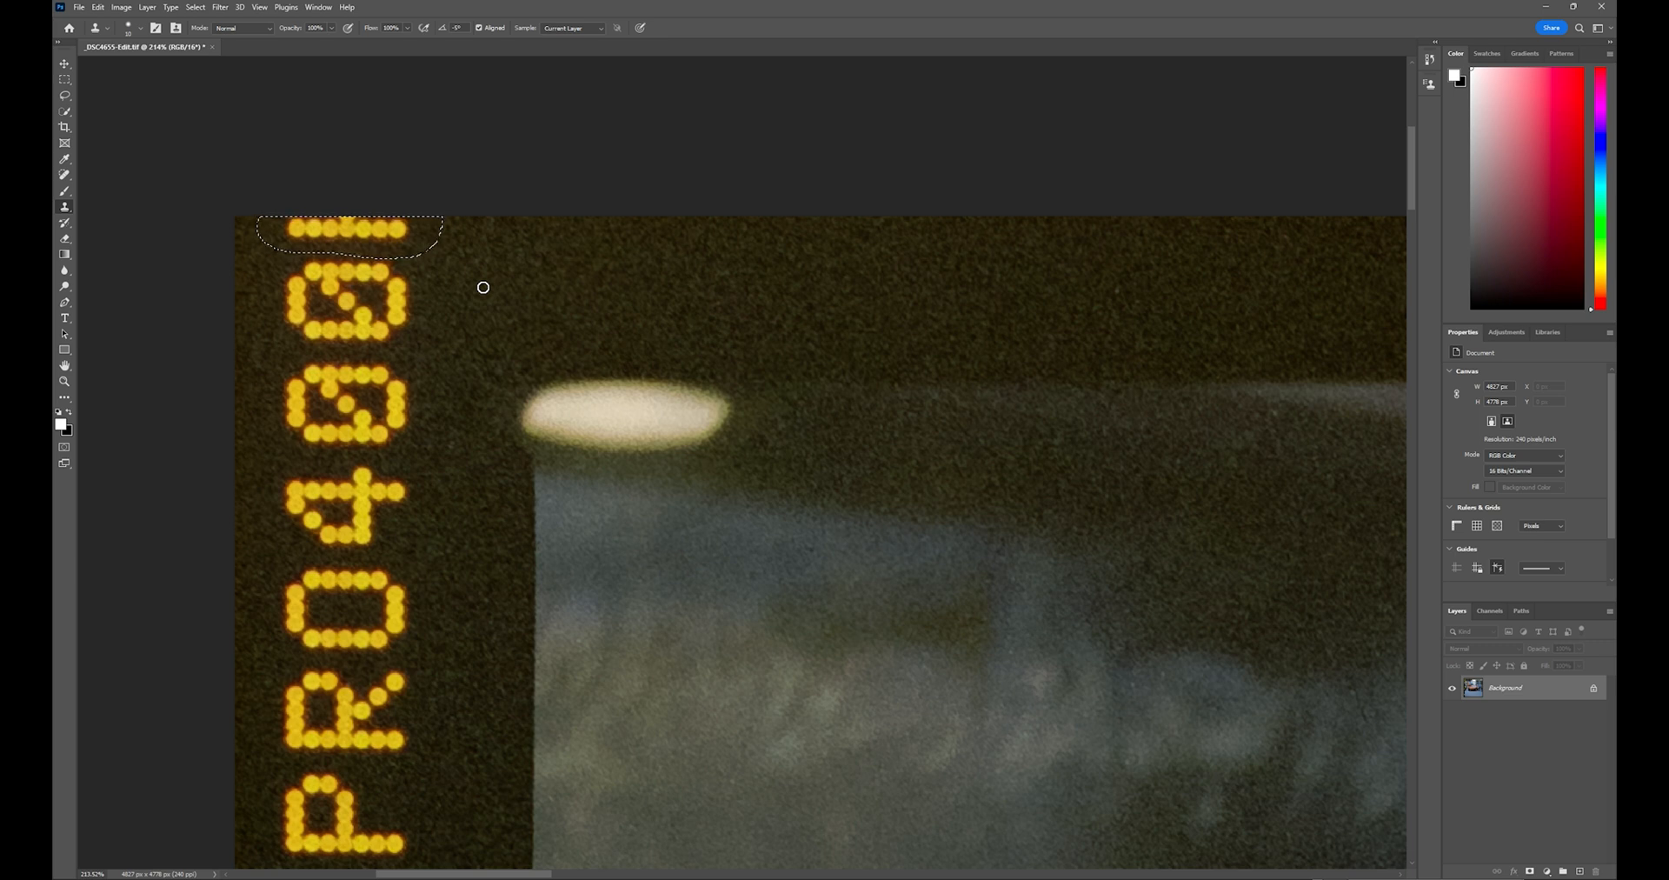
Resize the Clone Stamp brush, clone dark border over the dots, then return to Spot Healing.
click(139, 28)
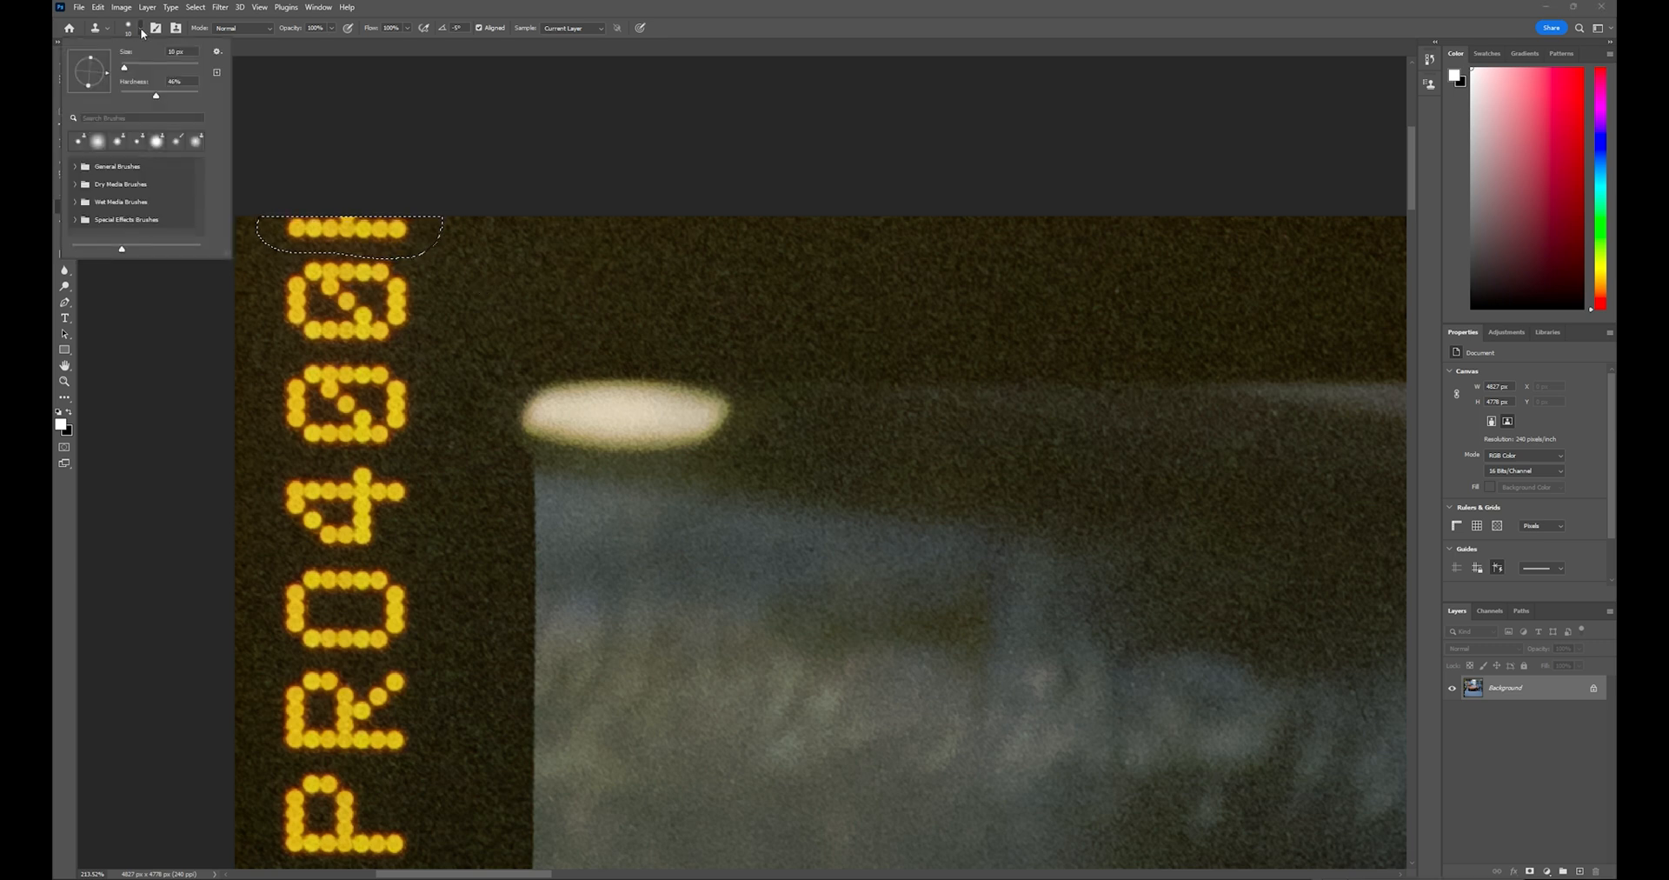
drag(123, 66, 131, 66)
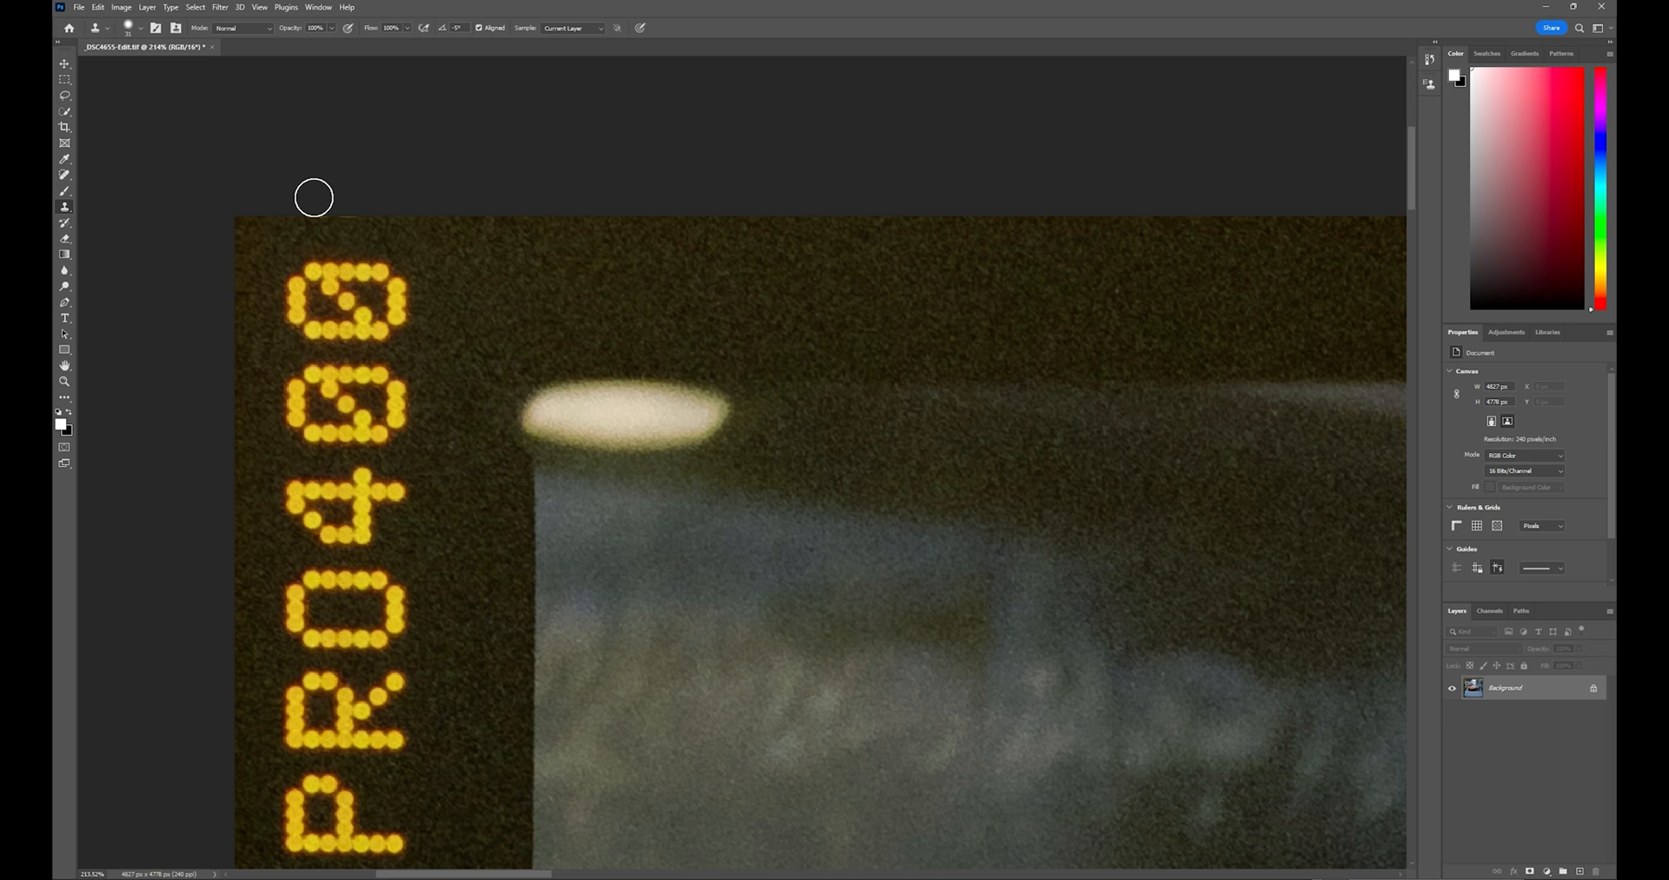
mouse_move(527, 209)
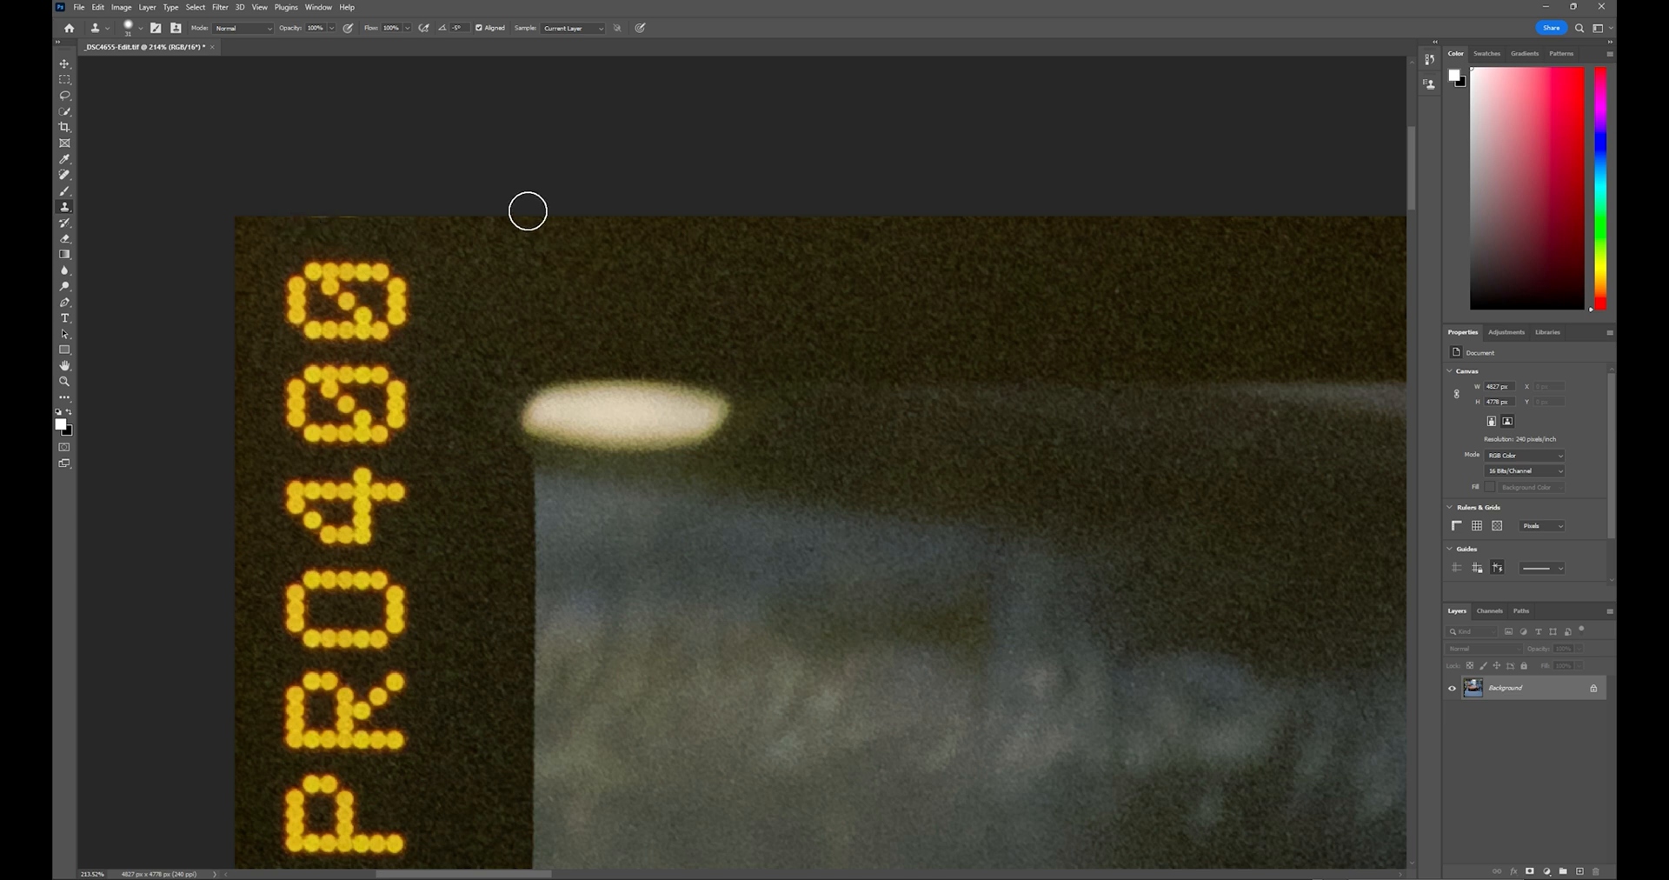
click(63, 175)
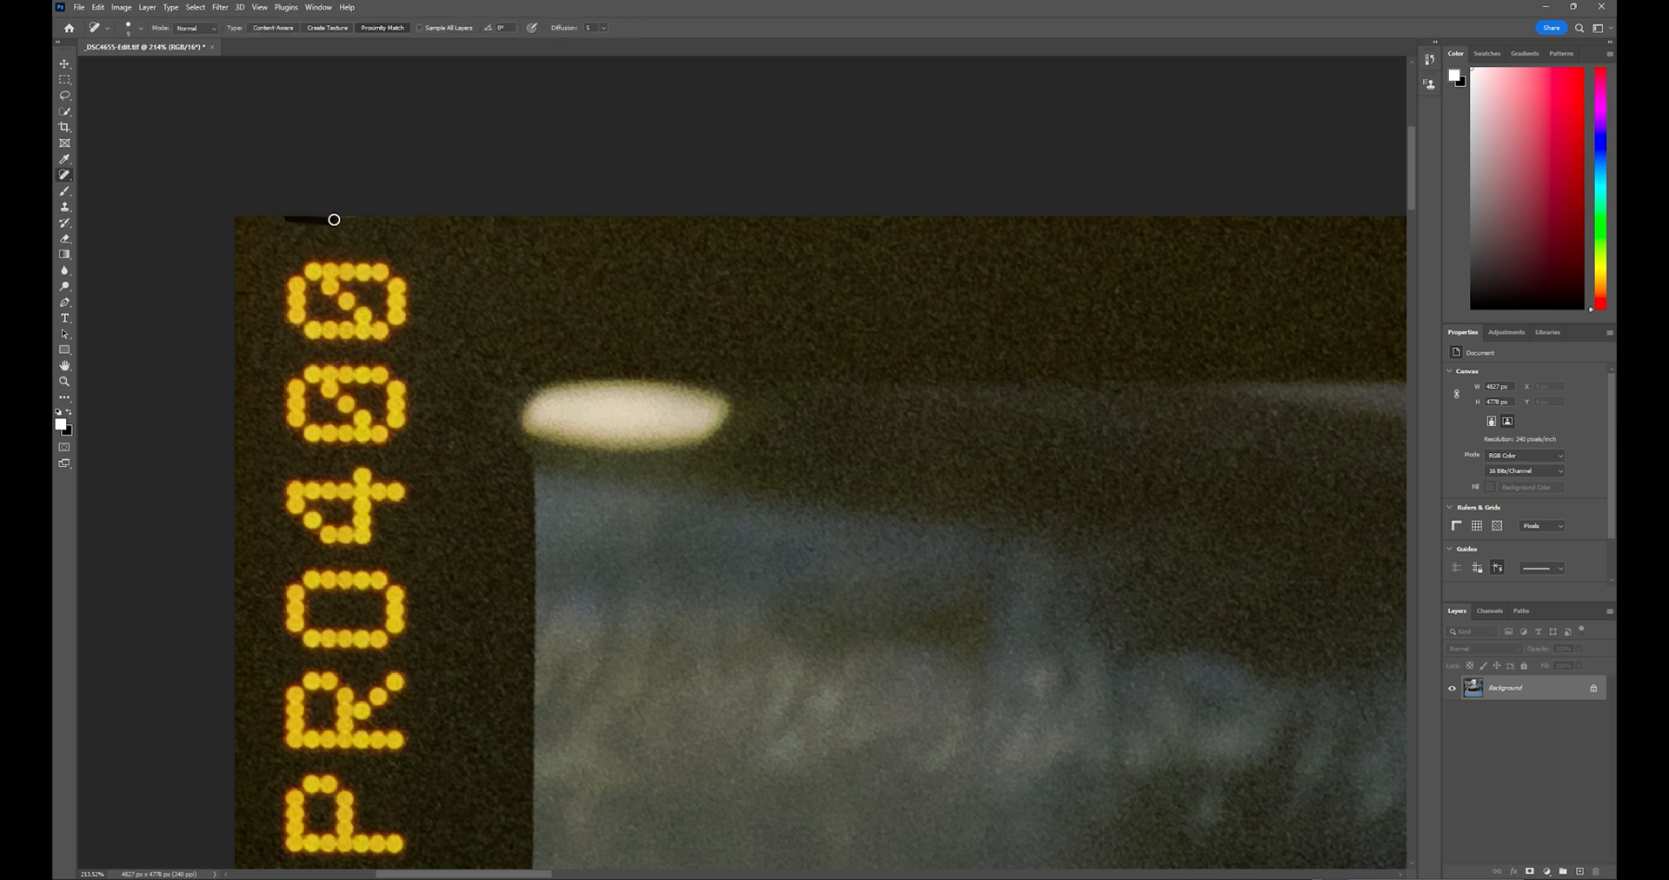